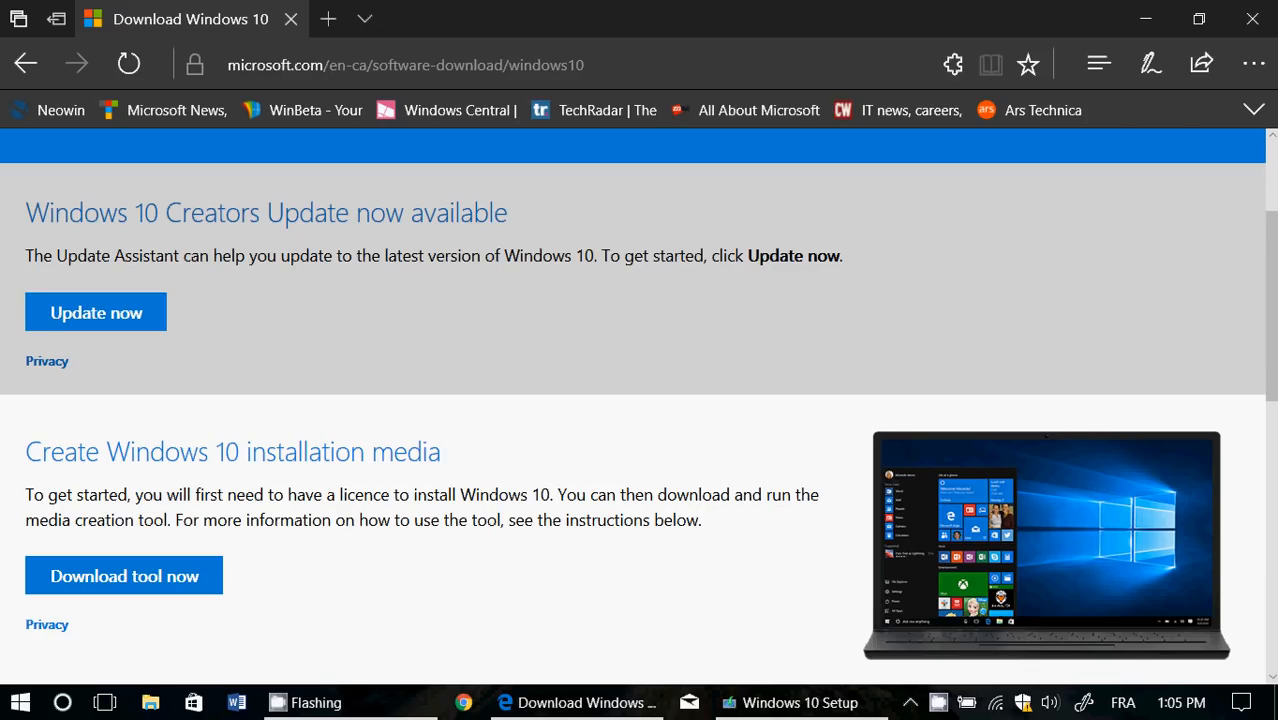
Step: Bring Windows 10 Setup forward and select 'Create installation media for another PC'
{"action": "left_click", "coordinate": [405, 64]}
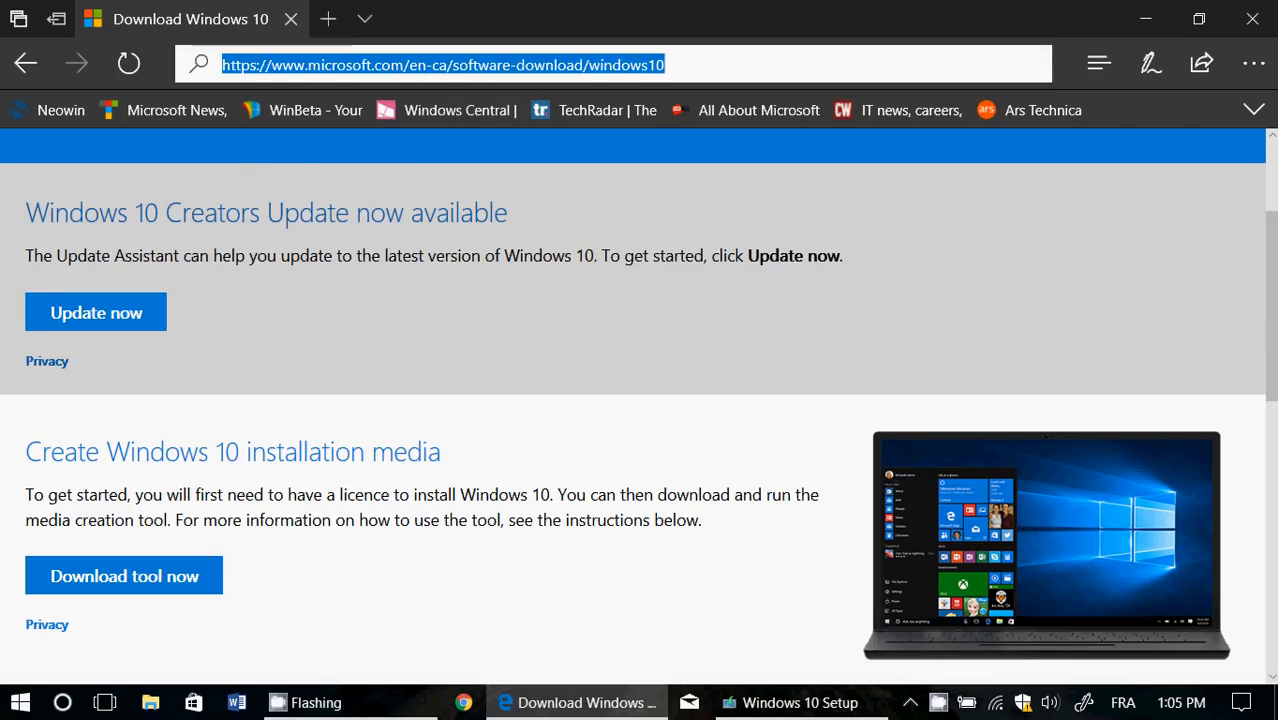
{"action": "left_click", "coordinate": [443, 64]}
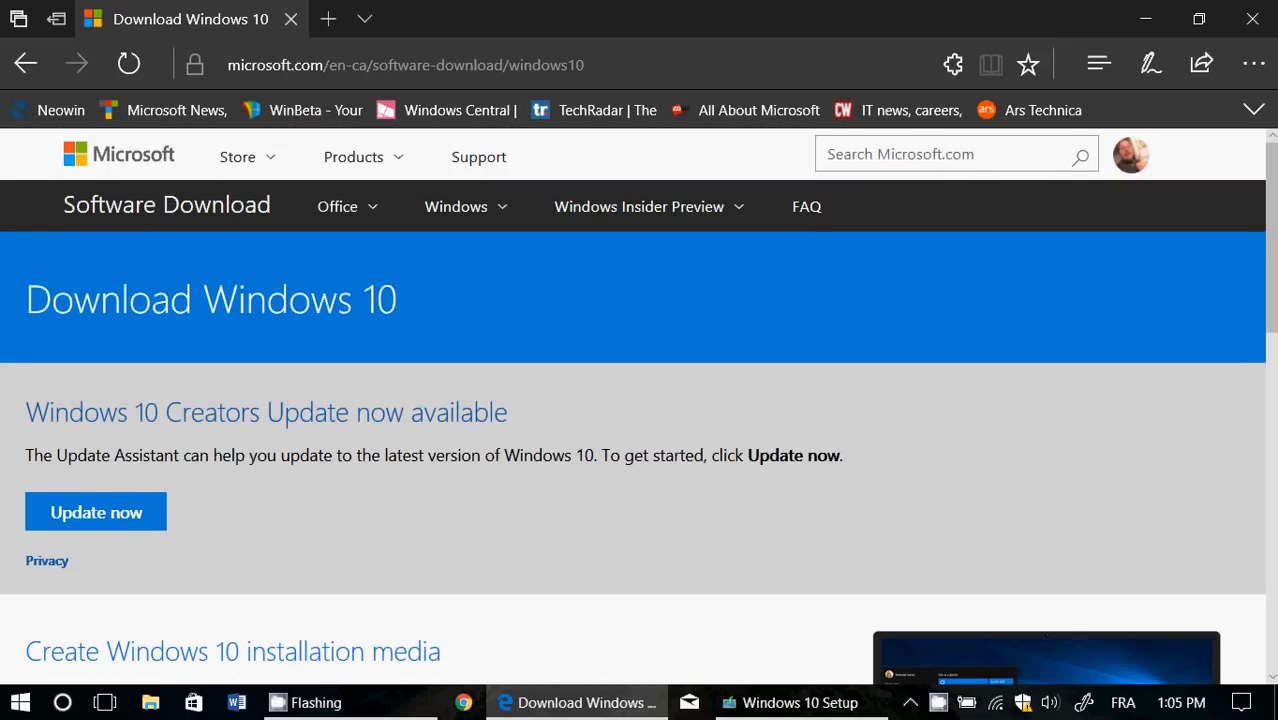
{"action": "left_click", "coordinate": [795, 702]}
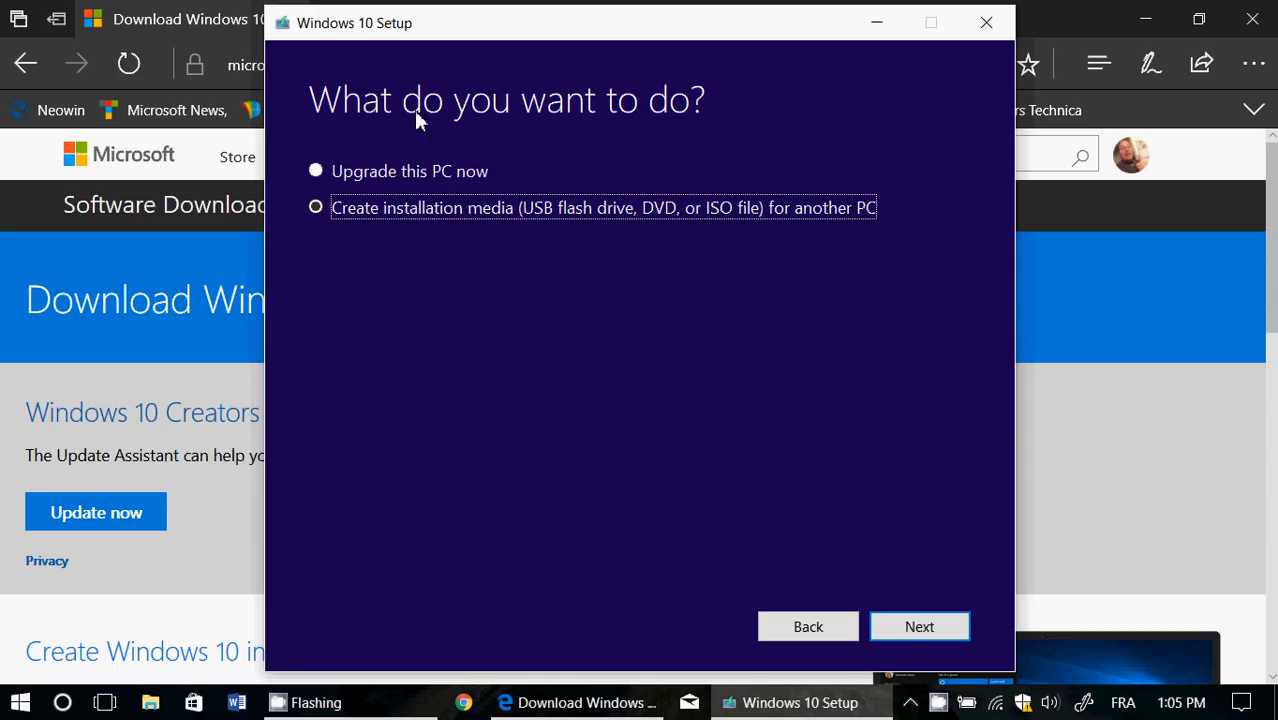
{"action": "mouse_move", "coordinate": [351, 229]}
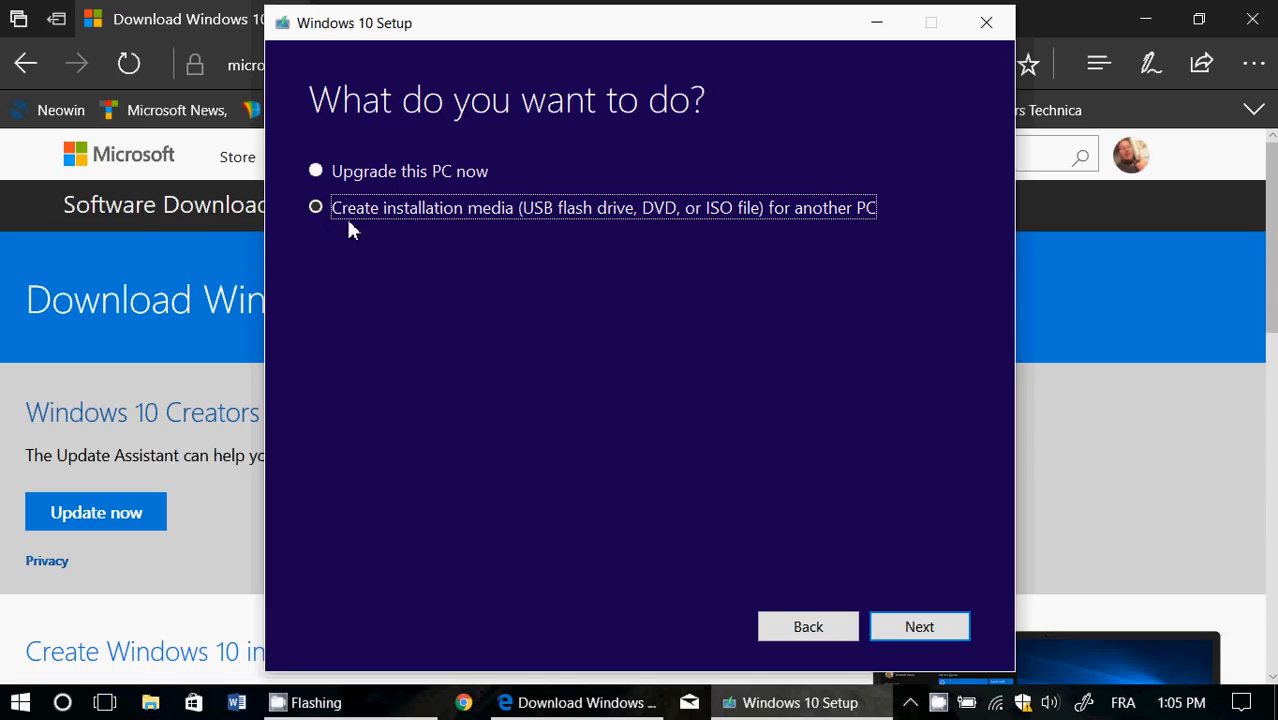
{"action": "left_click", "coordinate": [316, 207]}
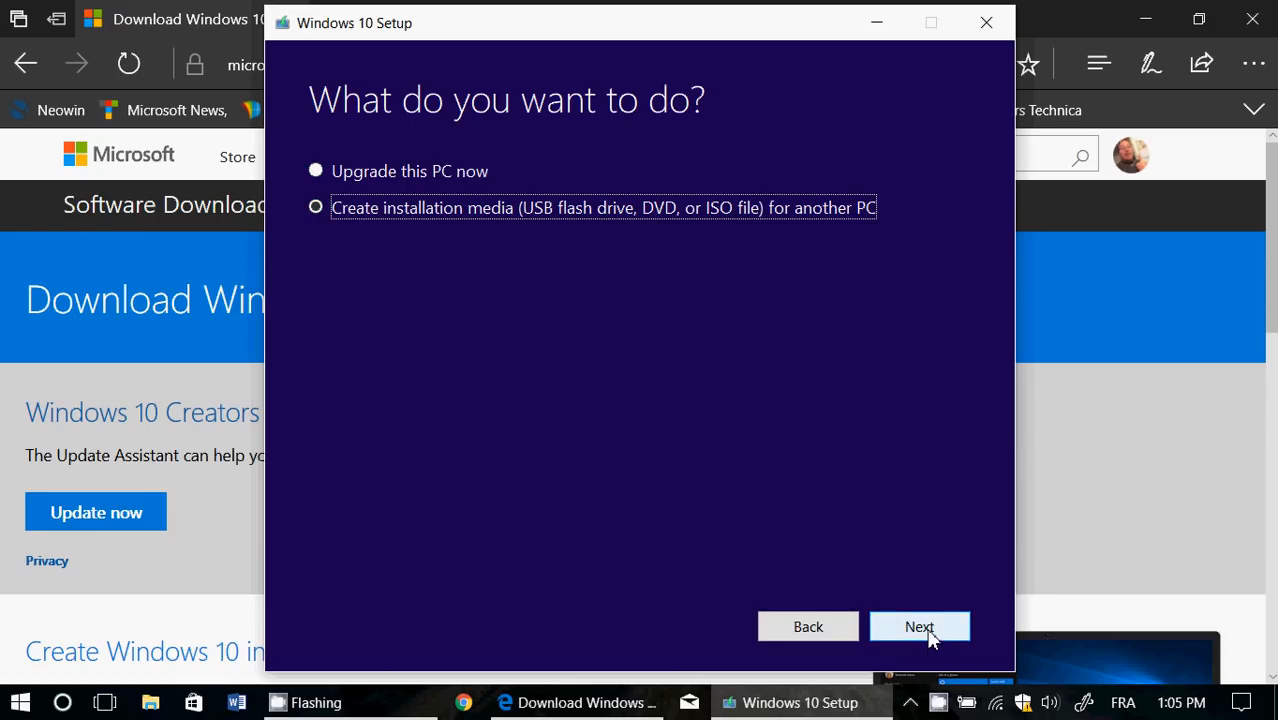
Step: Keep the recommended English (United States), Windows 10, 64-bit (x64) options
{"action": "left_click", "coordinate": [919, 626]}
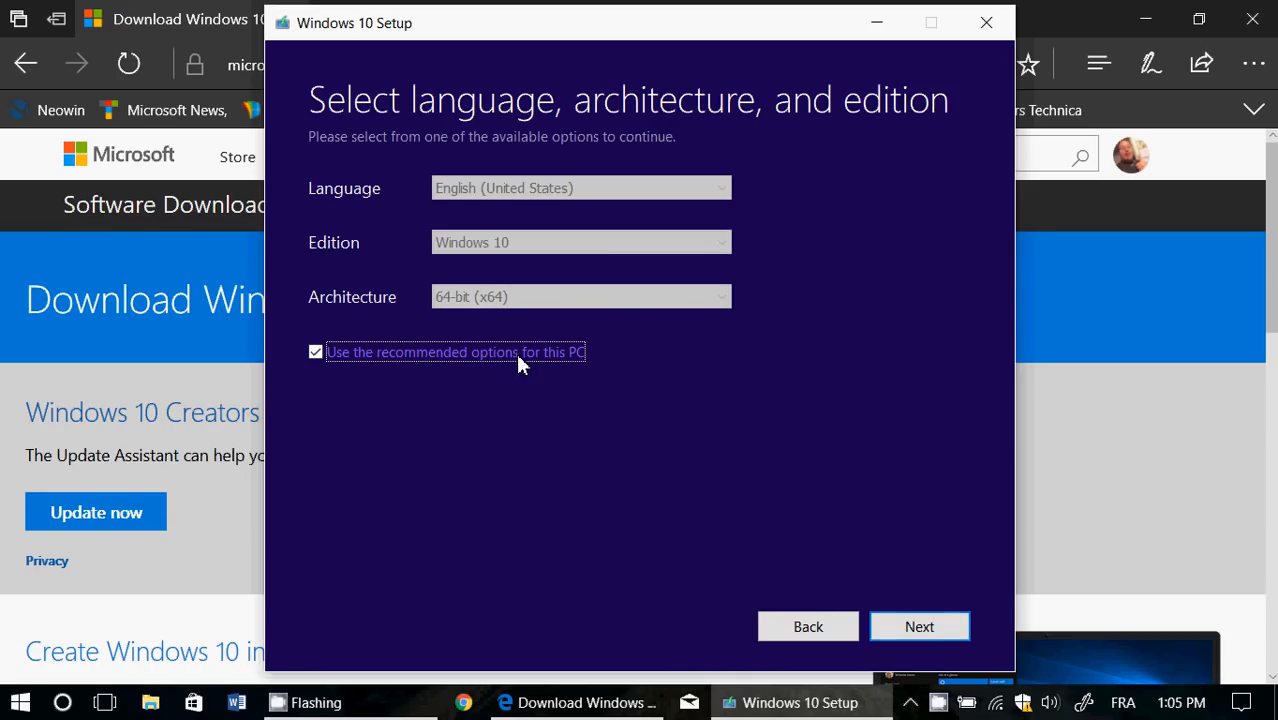
{"action": "mouse_move", "coordinate": [555, 325]}
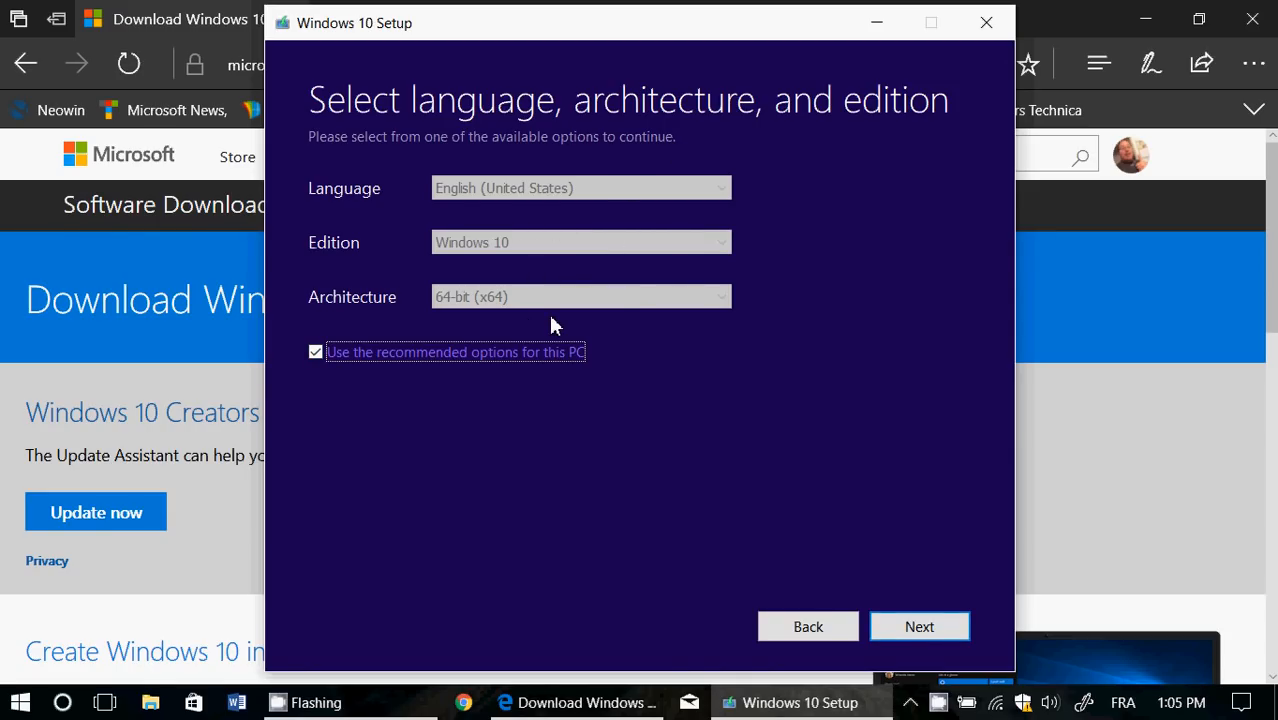
{"action": "left_click", "coordinate": [315, 351]}
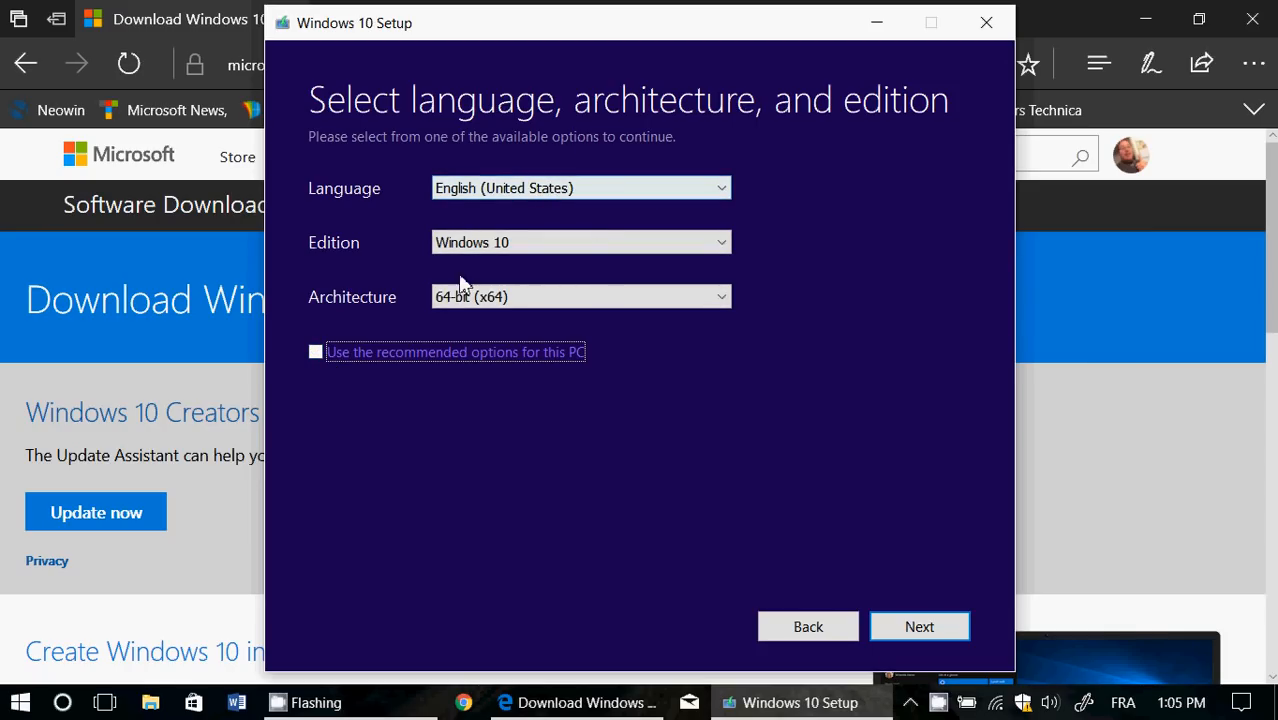
{"action": "left_click", "coordinate": [315, 352]}
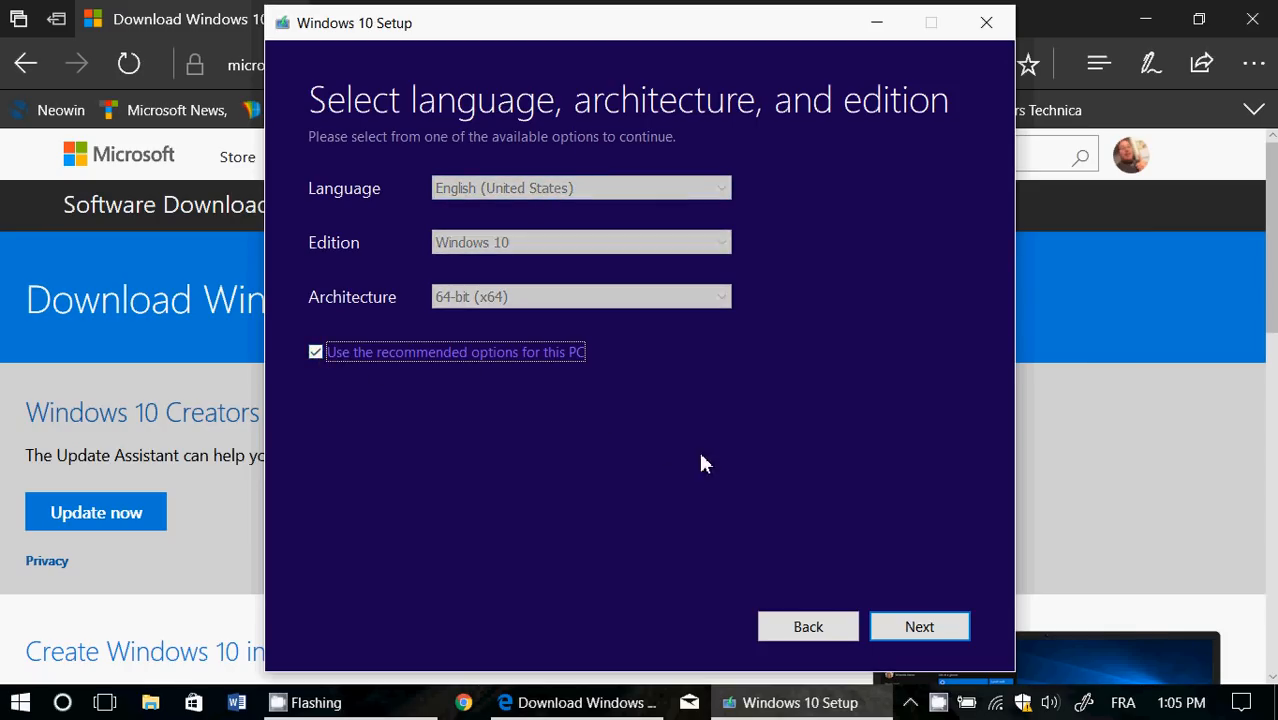
{"action": "mouse_move", "coordinate": [919, 626]}
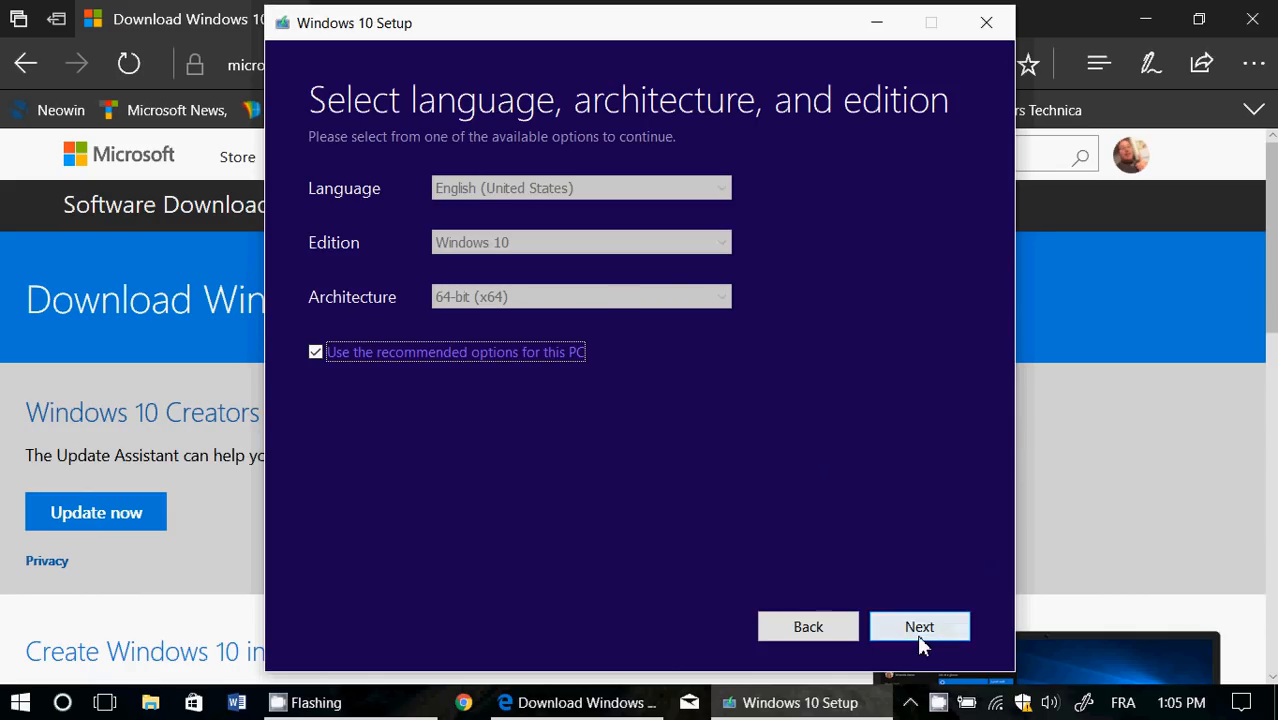
Step: Select USB flash drive as the media, after briefly trying ISO file
{"action": "left_click", "coordinate": [919, 626]}
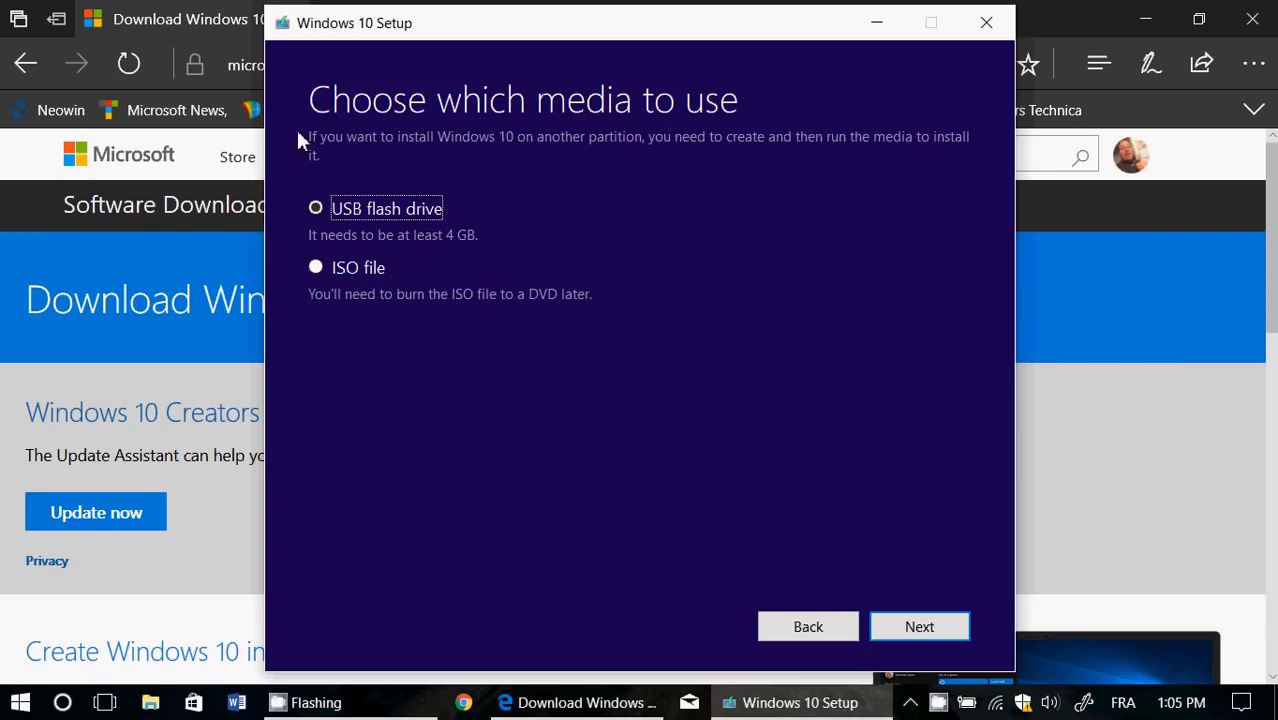
{"action": "mouse_move", "coordinate": [447, 236]}
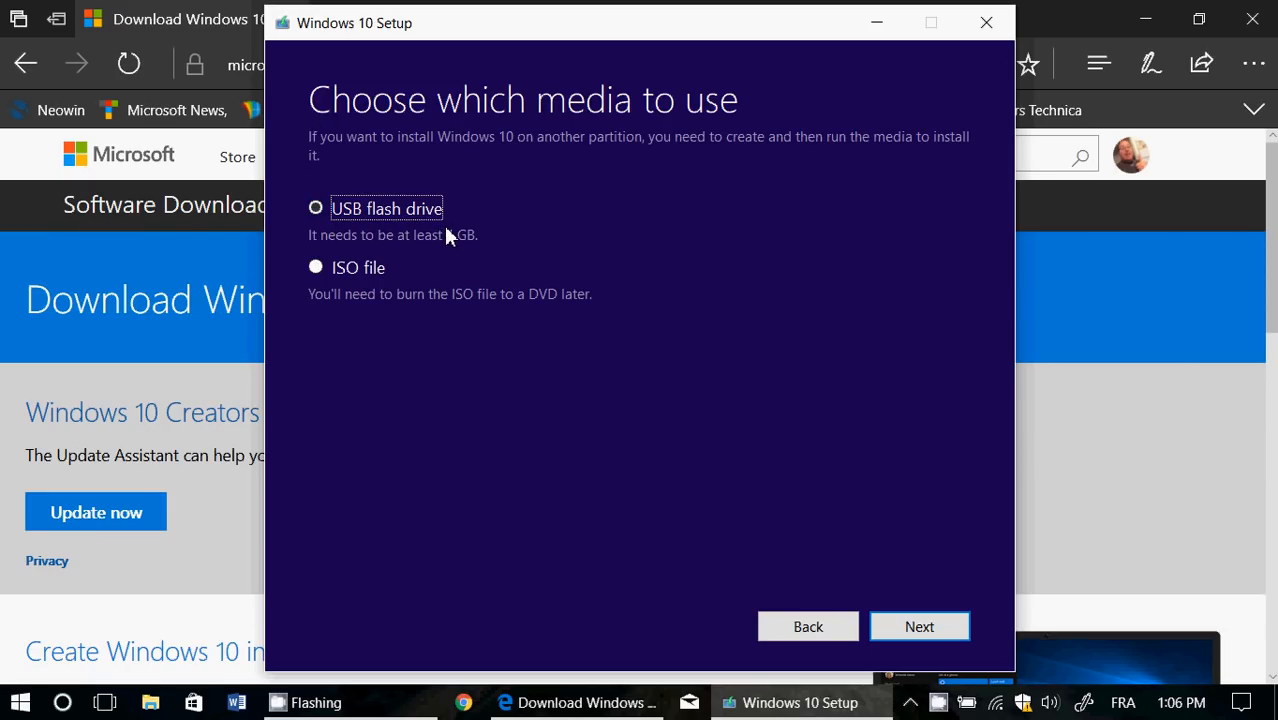
{"action": "mouse_move", "coordinate": [376, 253]}
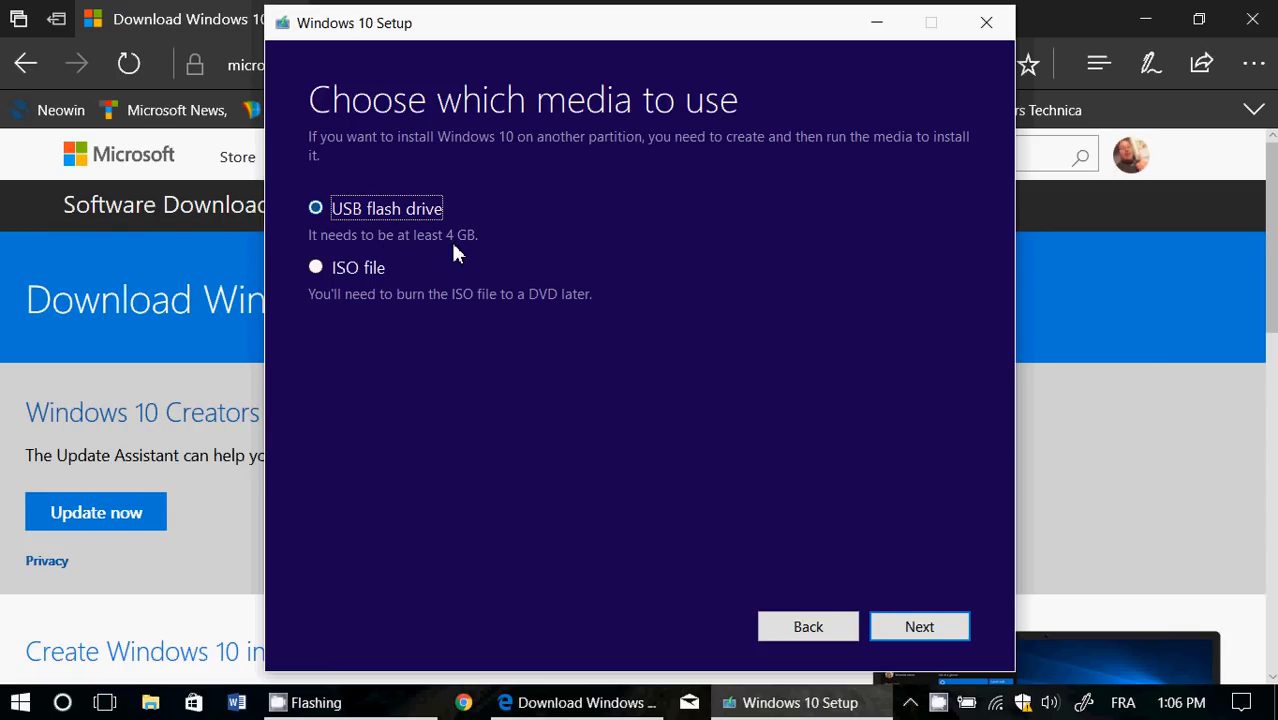
{"action": "mouse_move", "coordinate": [640, 410]}
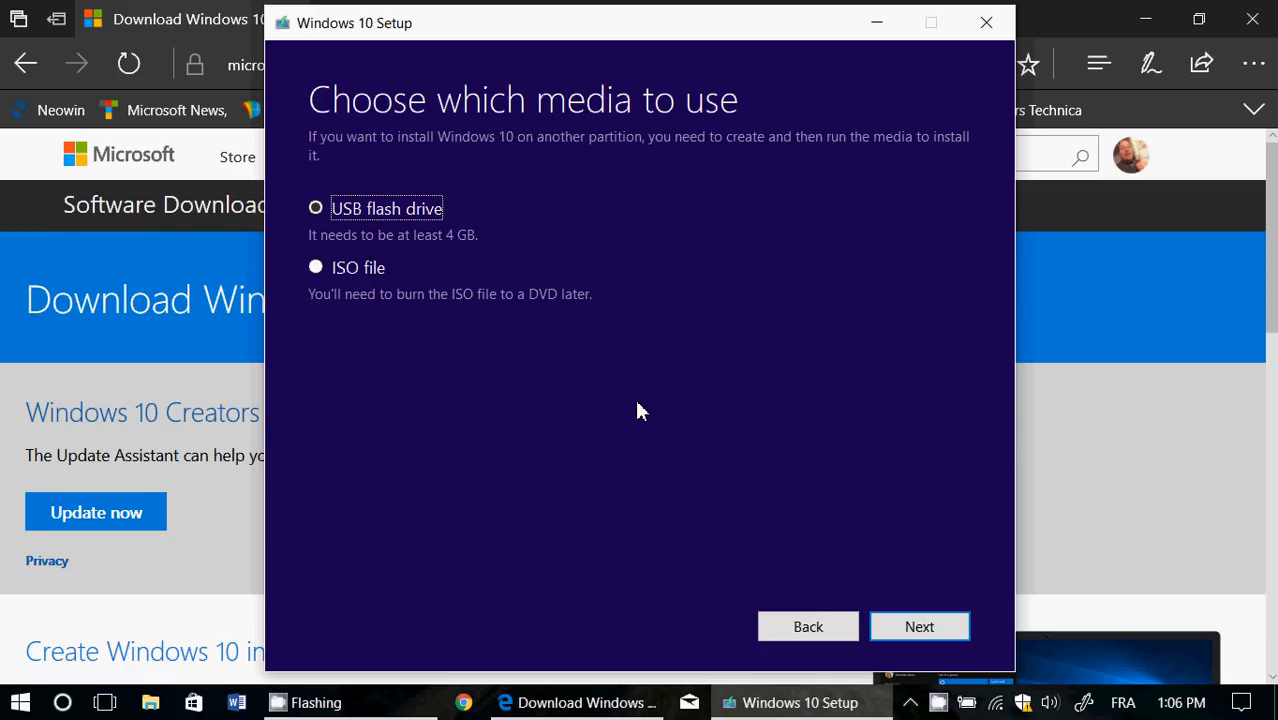
{"action": "mouse_move", "coordinate": [390, 360]}
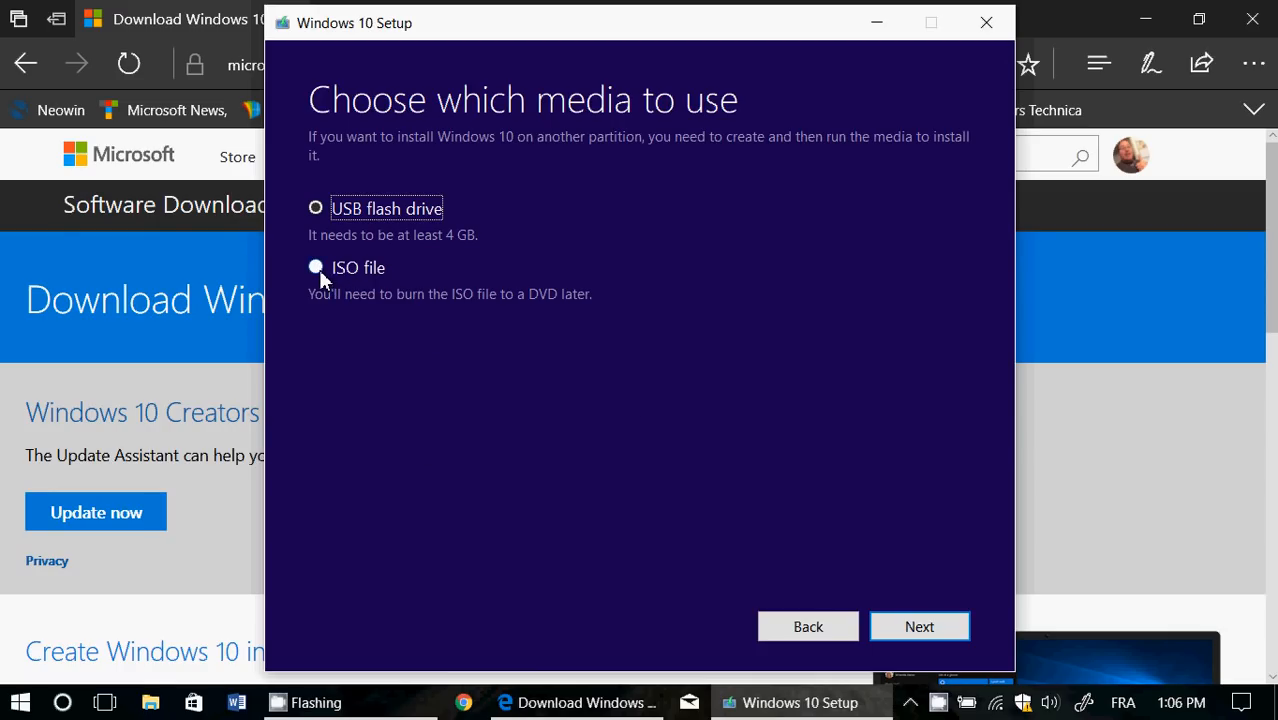
{"action": "left_click", "coordinate": [316, 267]}
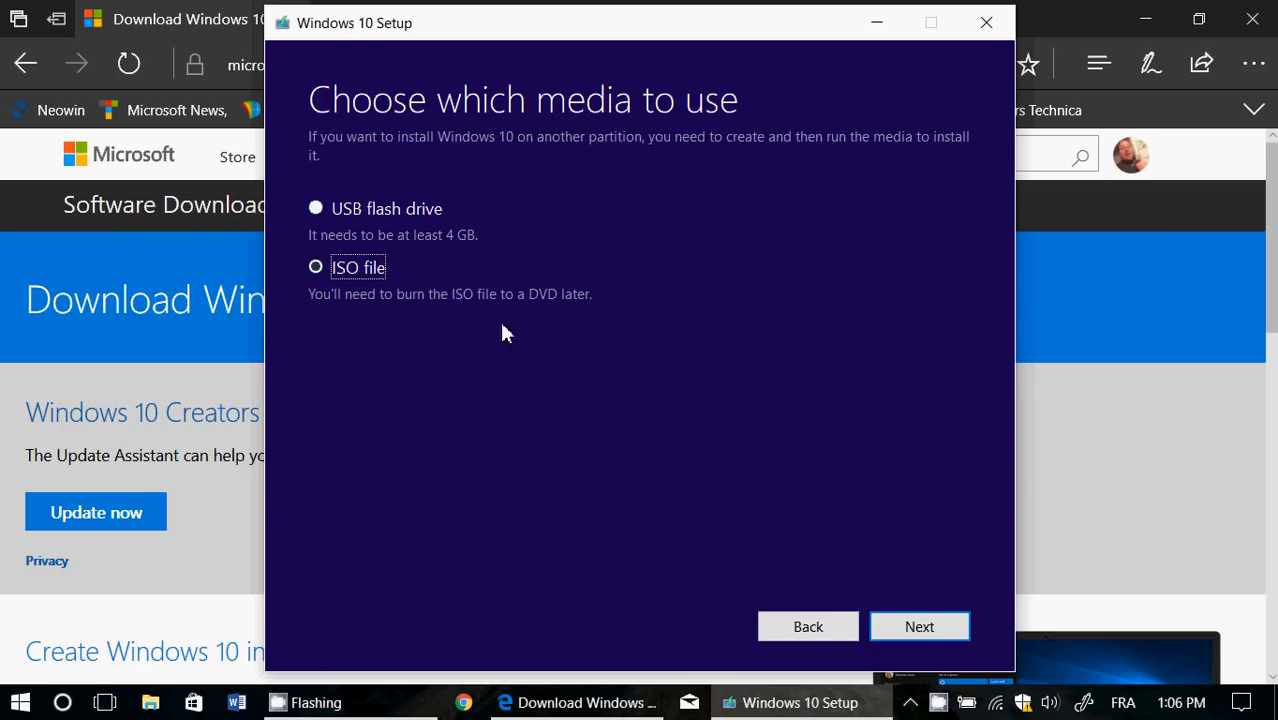
{"action": "mouse_move", "coordinate": [612, 255]}
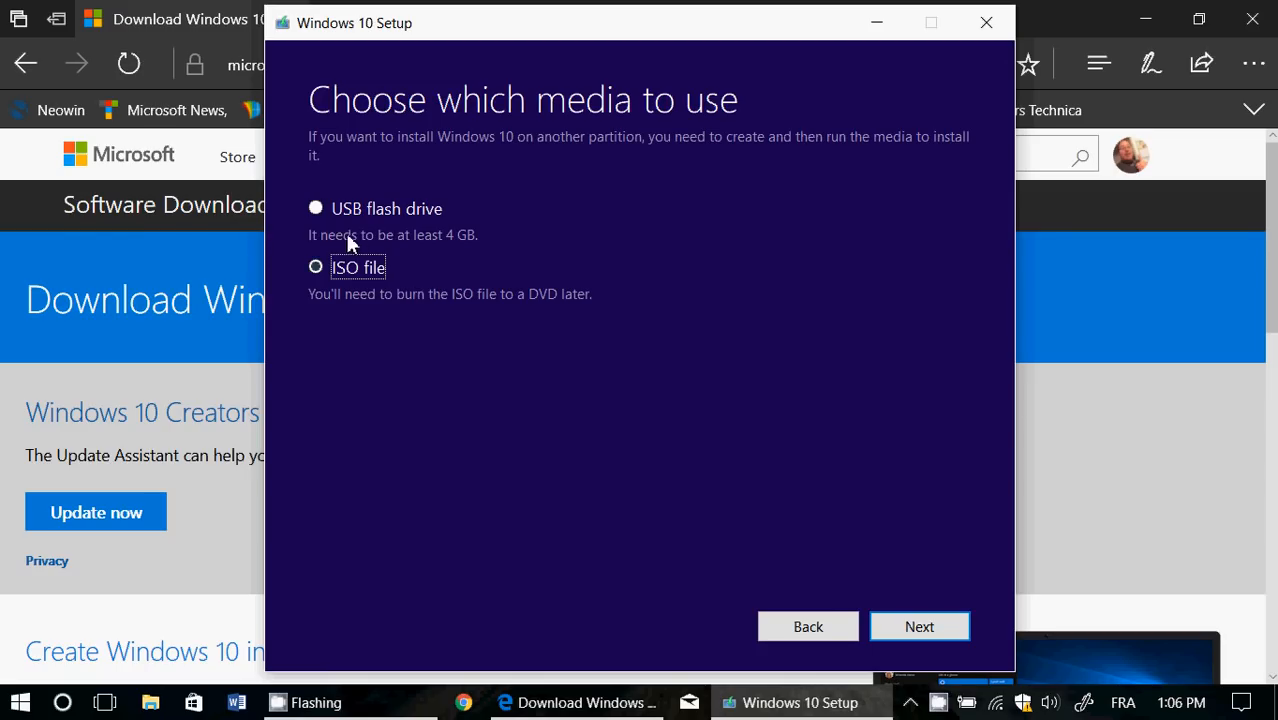
{"action": "left_click", "coordinate": [316, 208]}
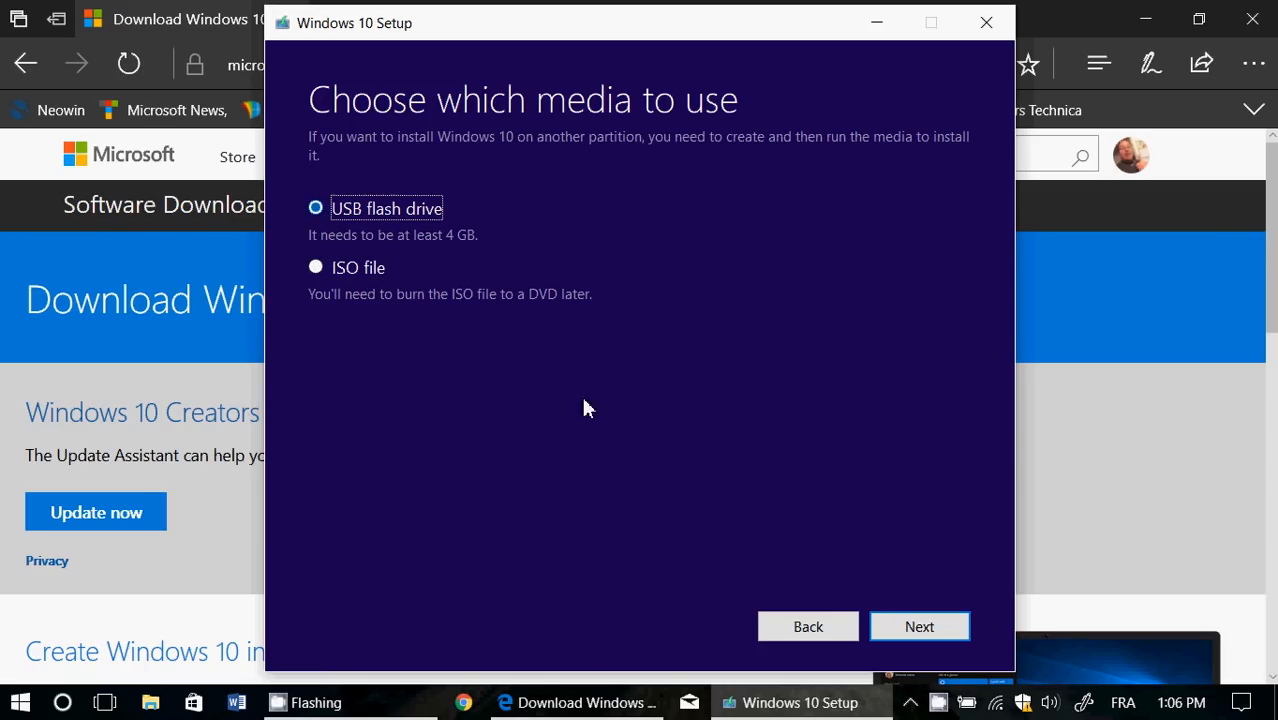
{"action": "mouse_move", "coordinate": [600, 515]}
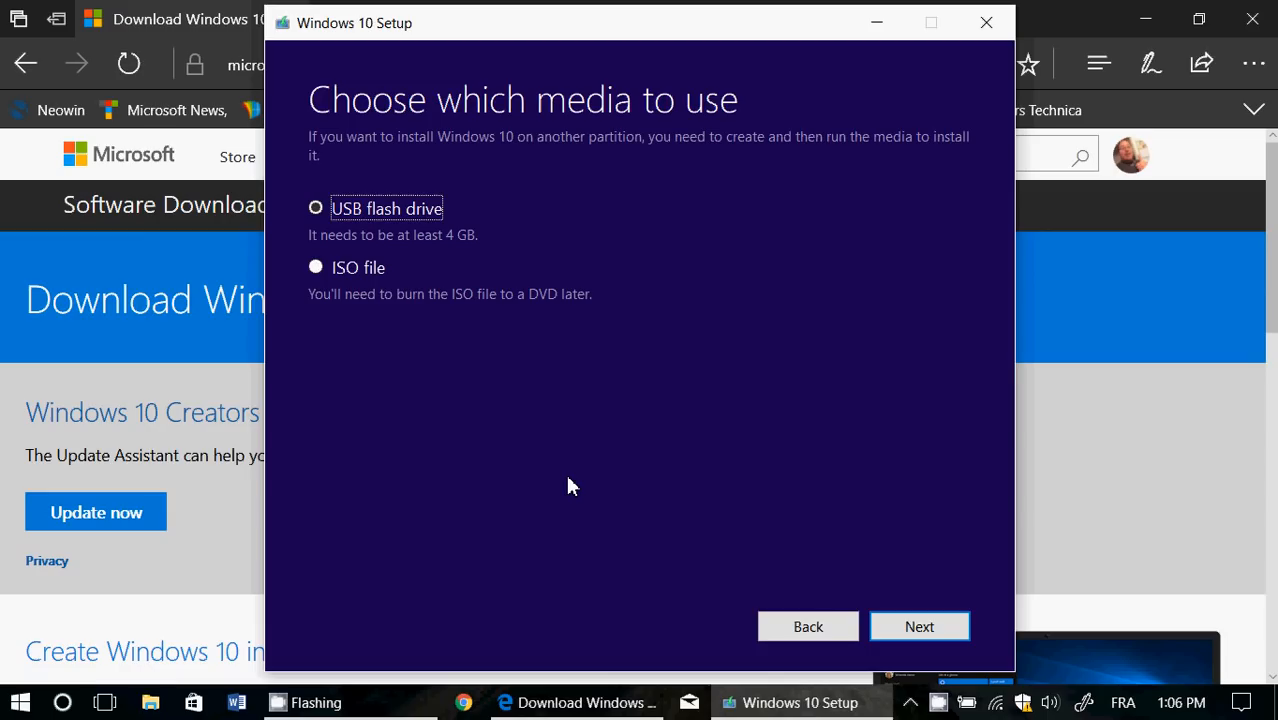
{"action": "mouse_move", "coordinate": [366, 303]}
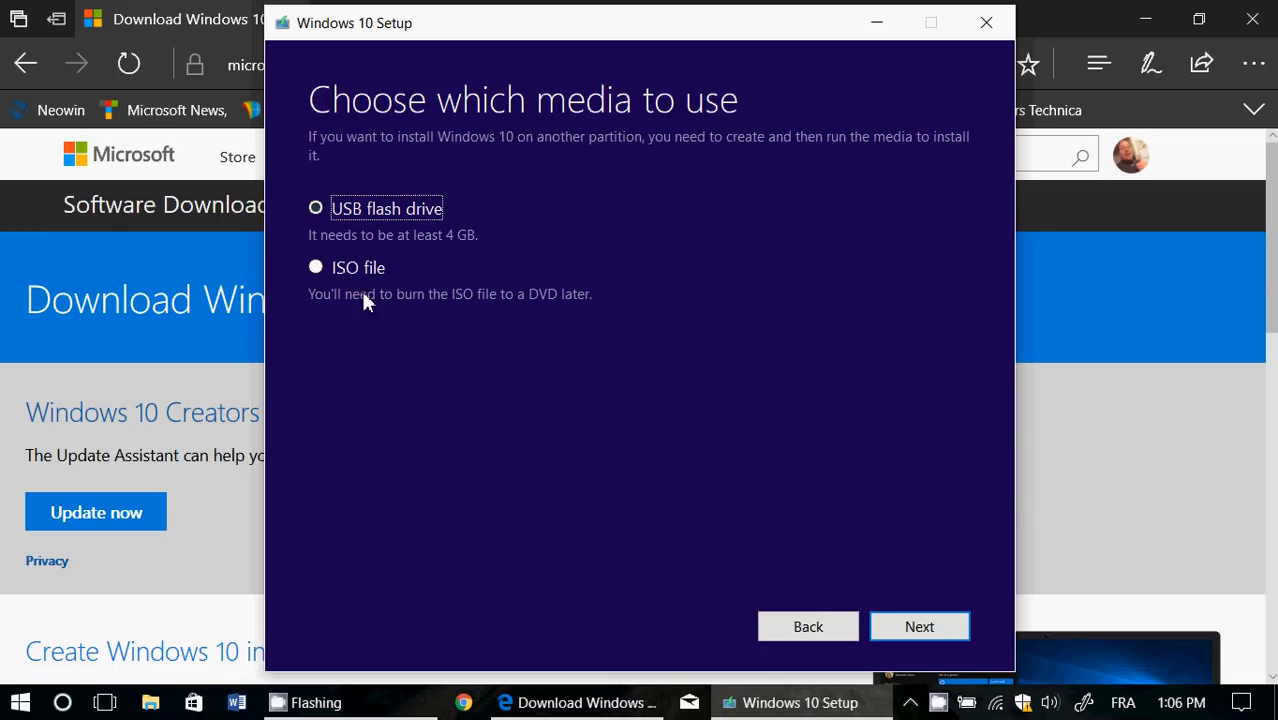
{"action": "left_click", "coordinate": [316, 208]}
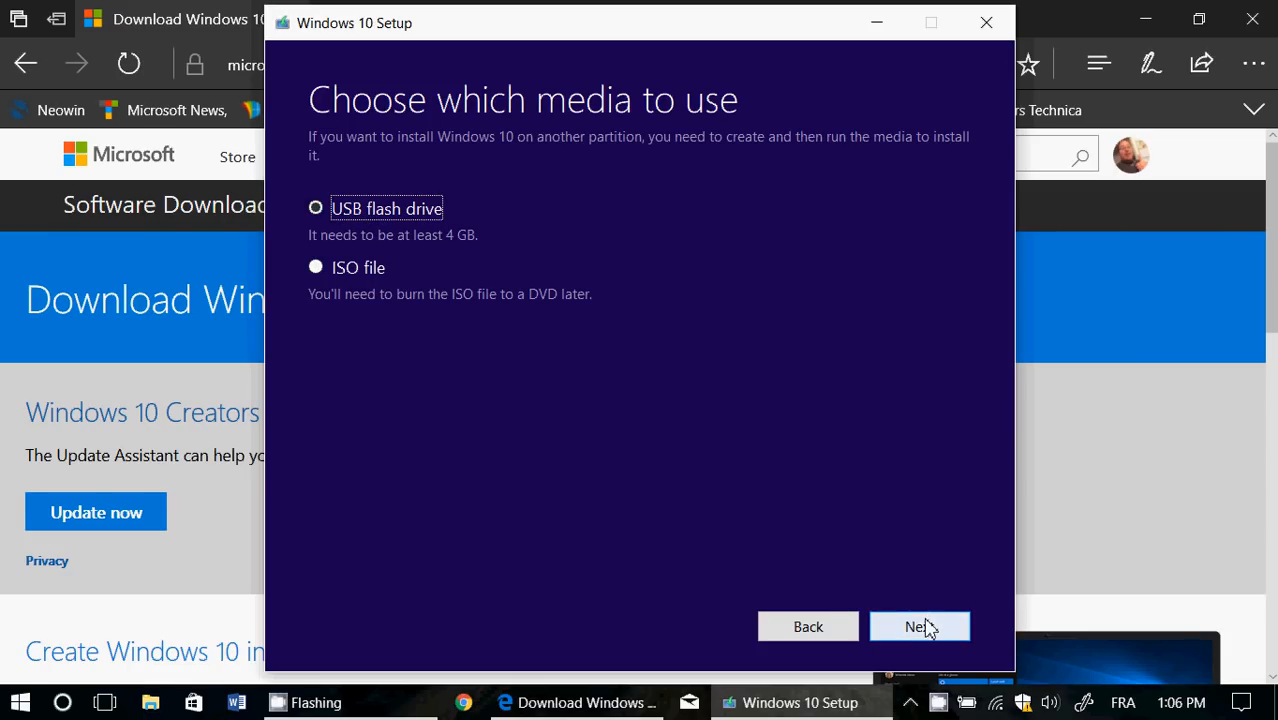
Step: Pick removable drive E: (UDF_VOLUME) and start the Windows 10 download
{"action": "left_click", "coordinate": [918, 626]}
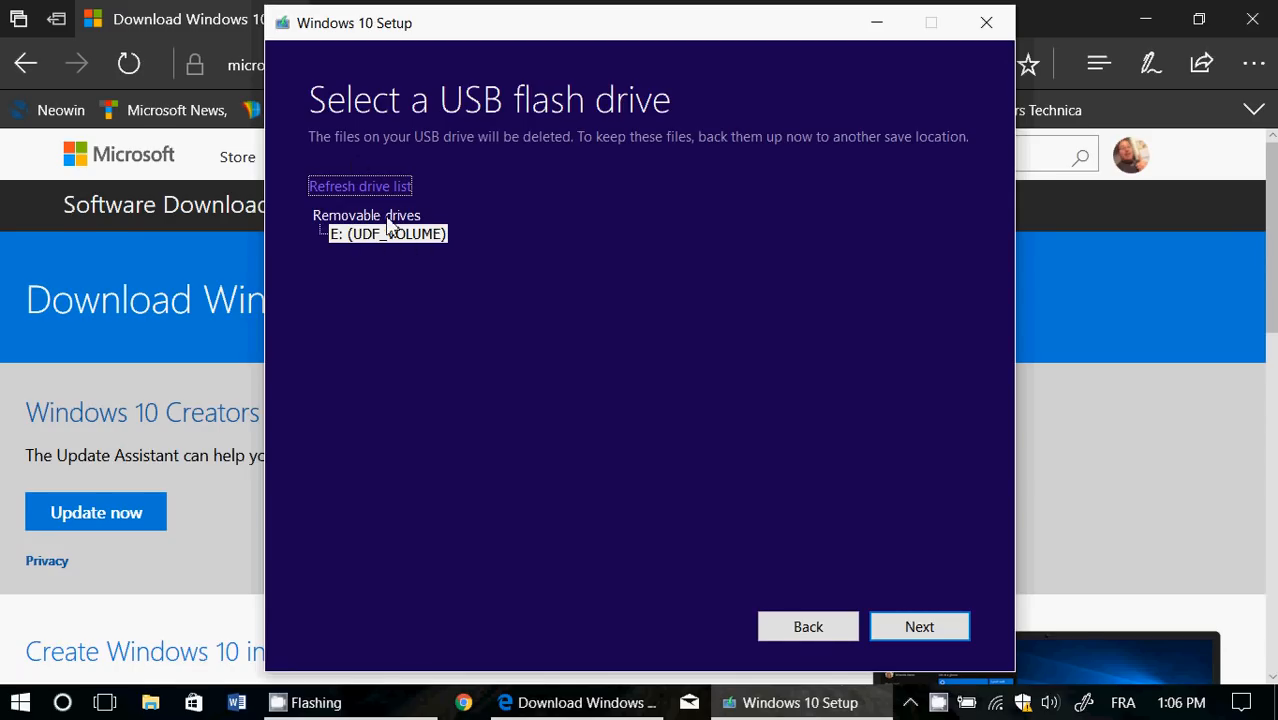
{"action": "left_click", "coordinate": [388, 234]}
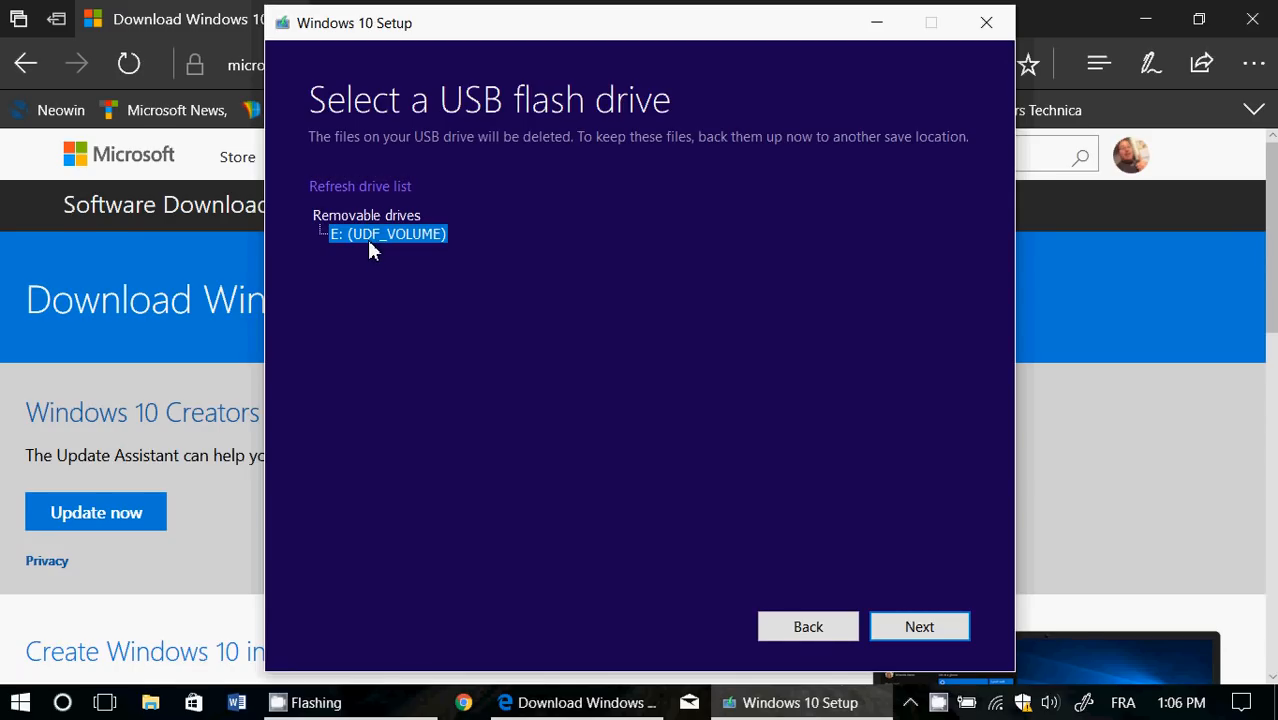
{"action": "mouse_move", "coordinate": [442, 325]}
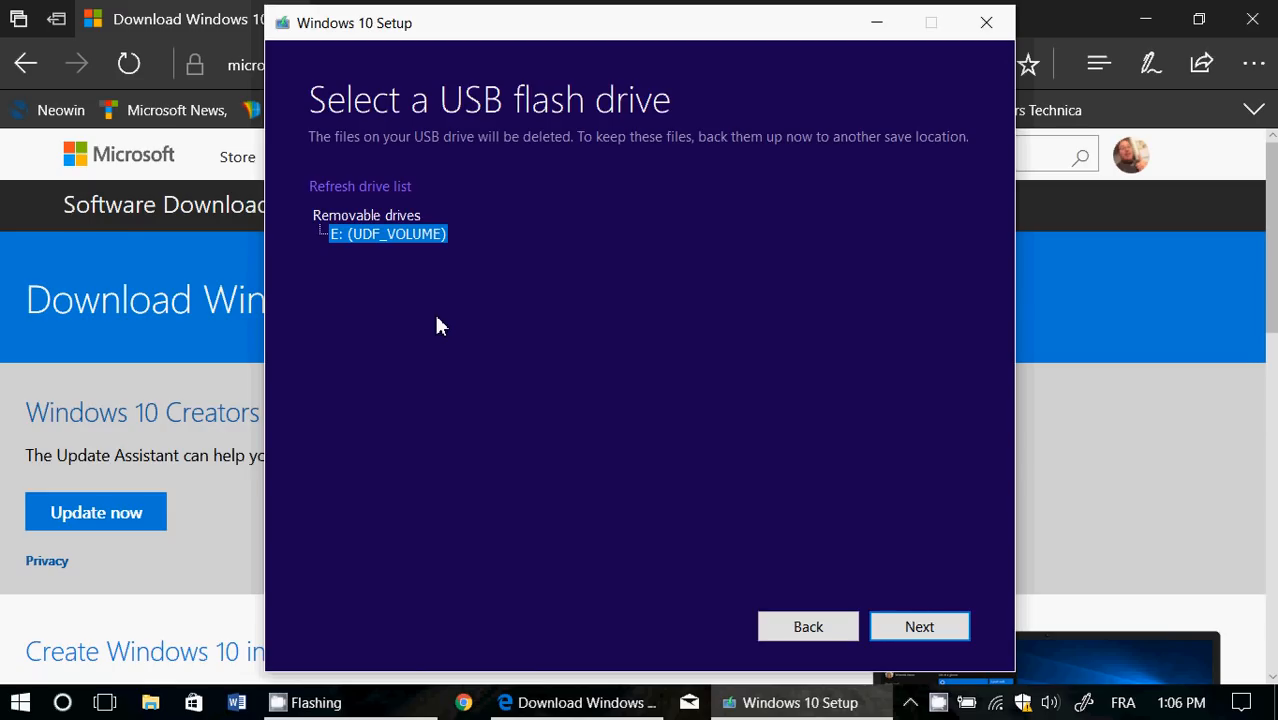
{"action": "mouse_move", "coordinate": [550, 333]}
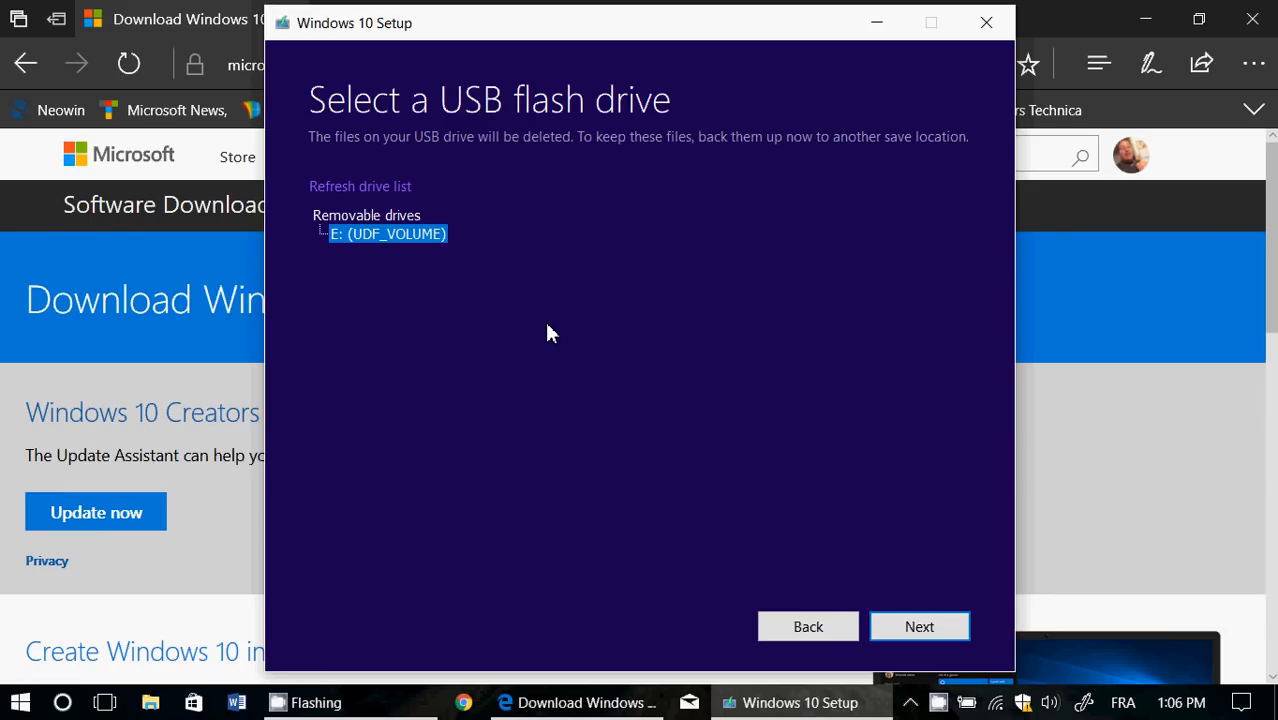
{"action": "mouse_move", "coordinate": [848, 626]}
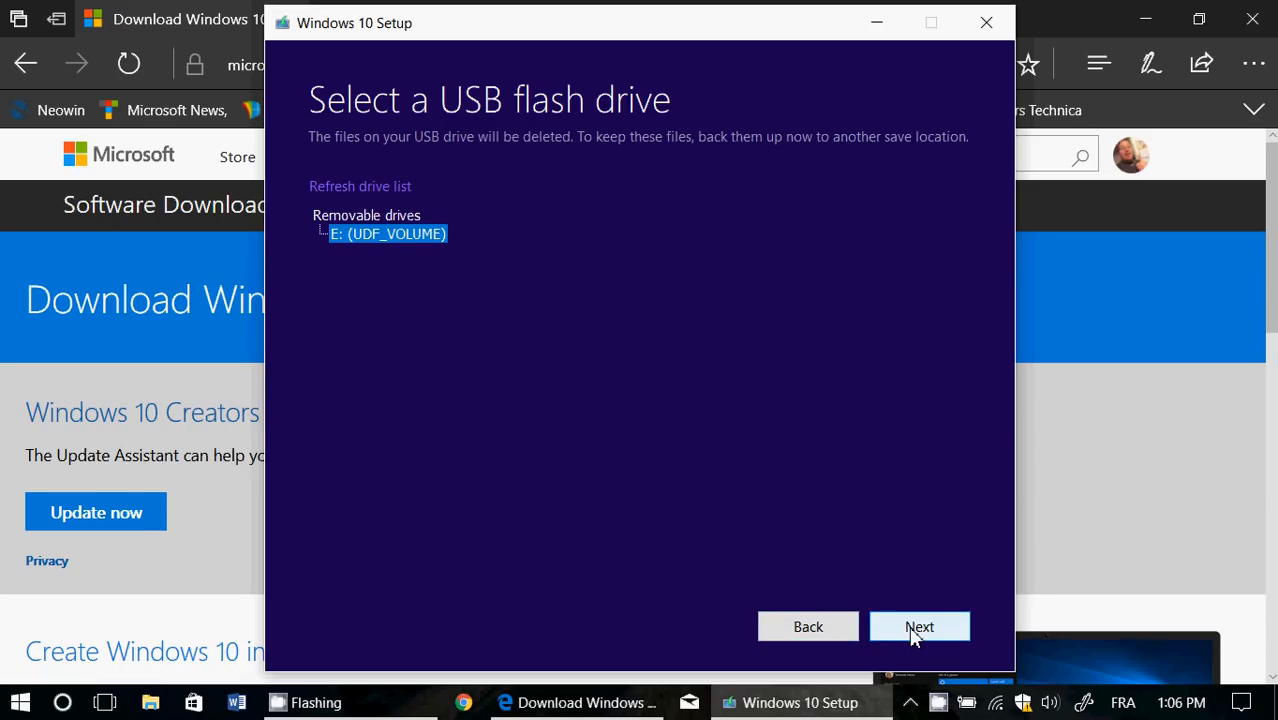
{"action": "left_click", "coordinate": [919, 626]}
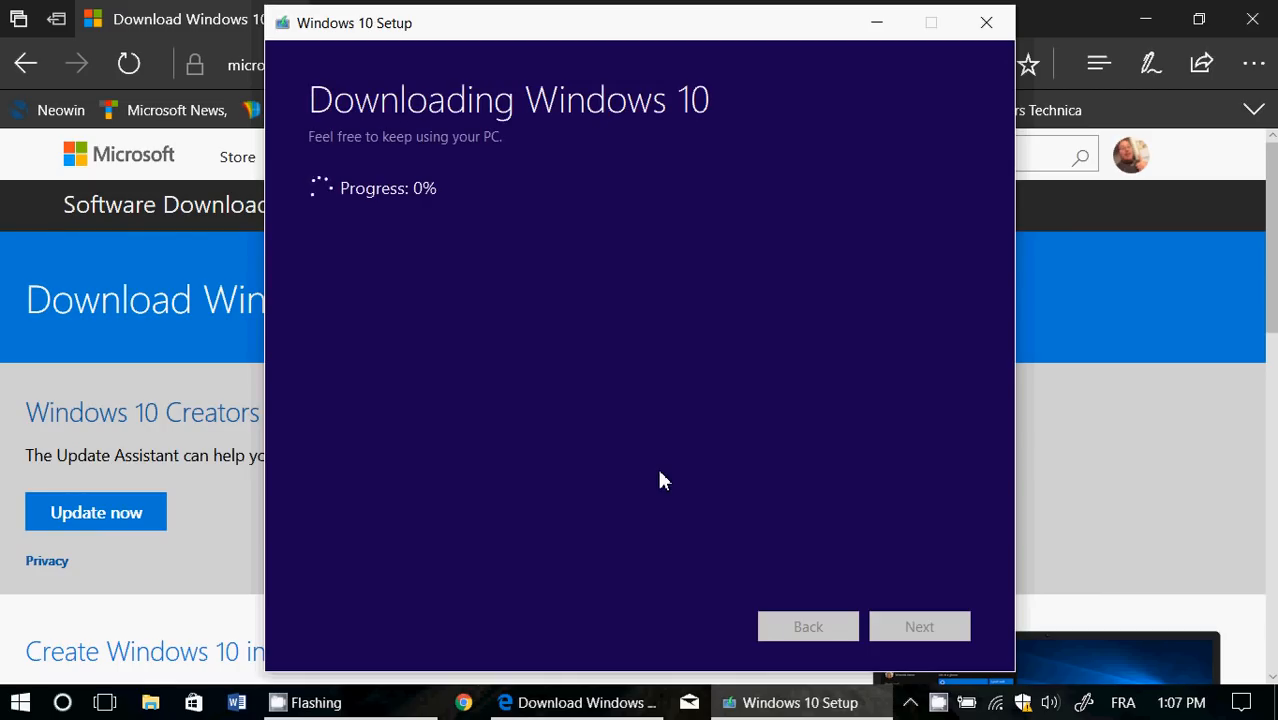
{"action": "mouse_move", "coordinate": [728, 316]}
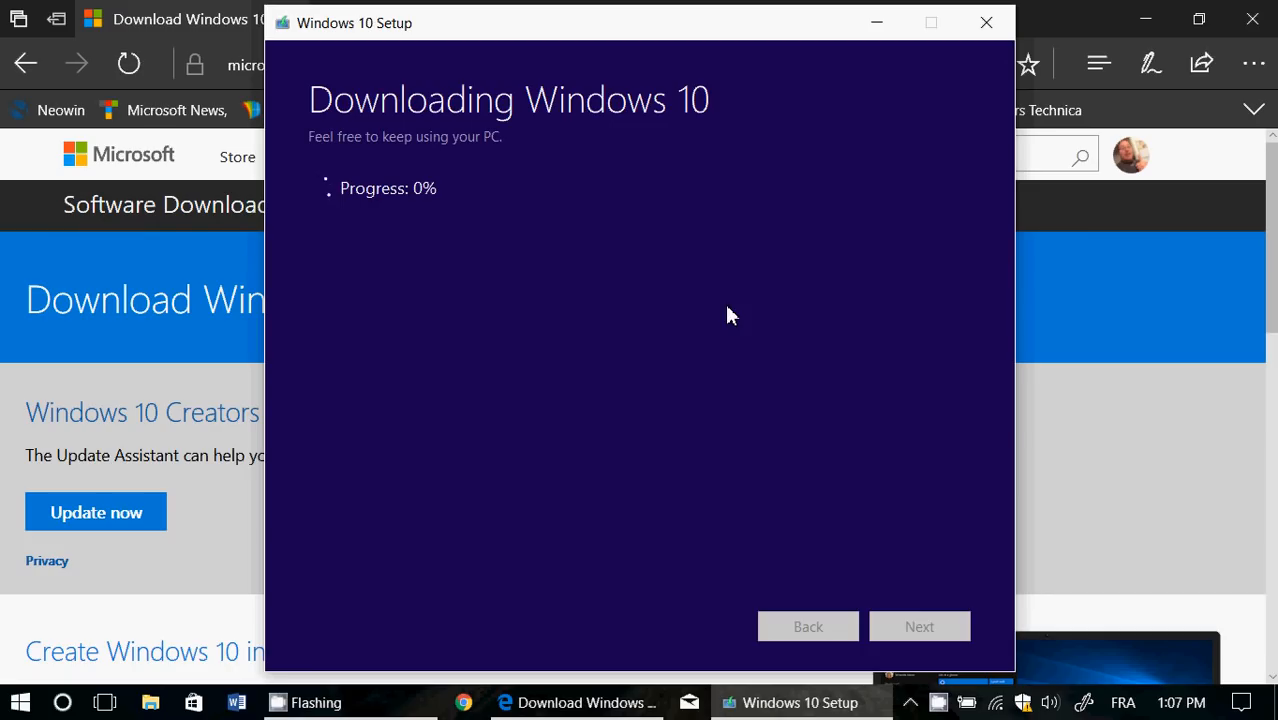
{"action": "mouse_move", "coordinate": [939, 409]}
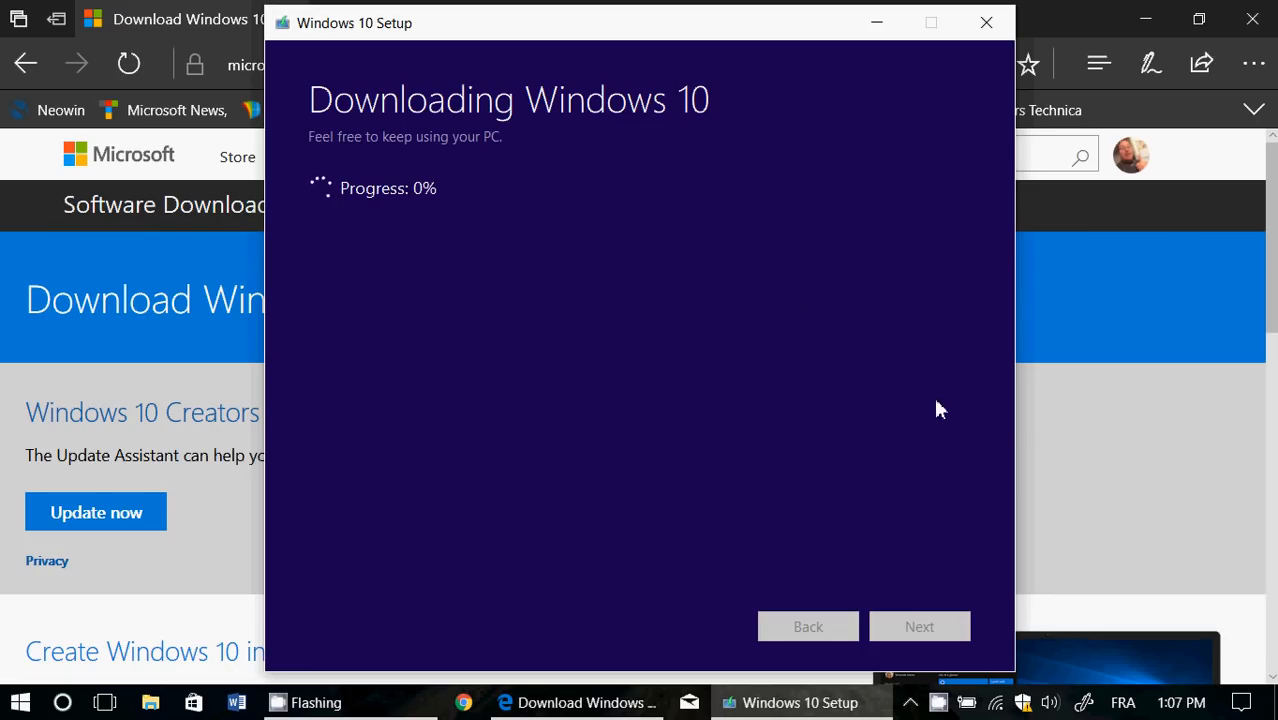
{"action": "mouse_move", "coordinate": [726, 444]}
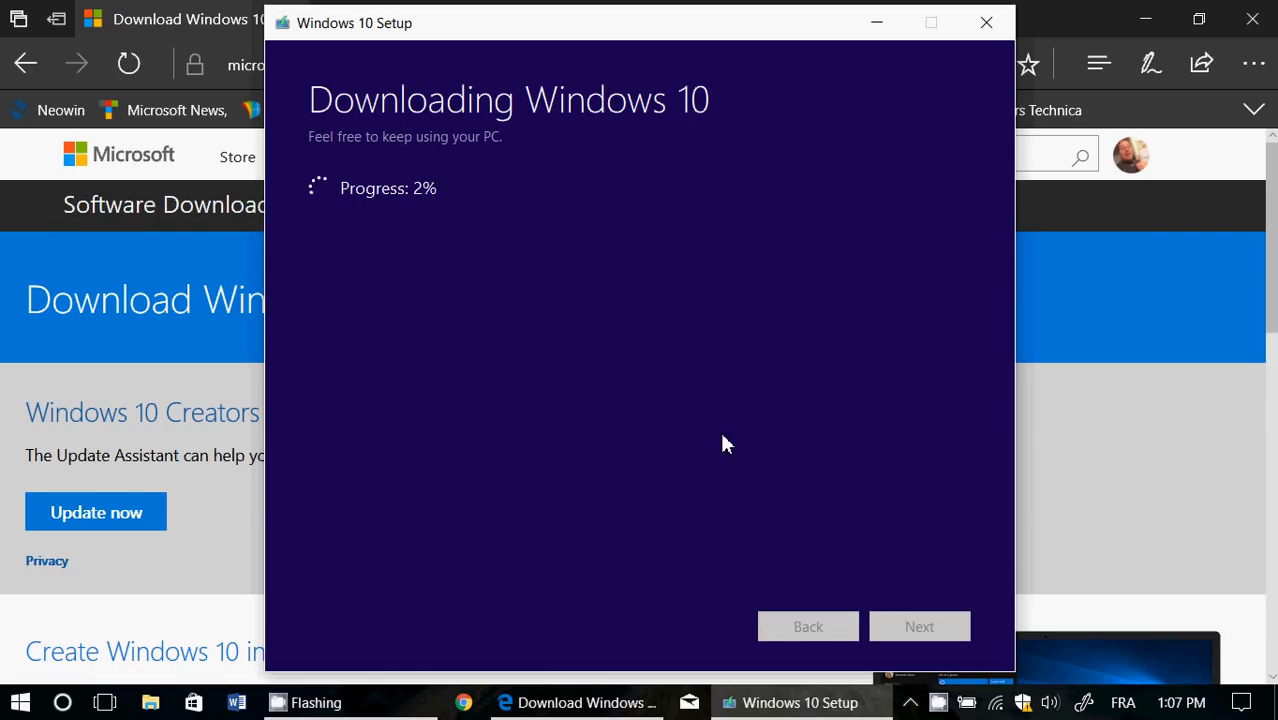
{"action": "mouse_move", "coordinate": [740, 131]}
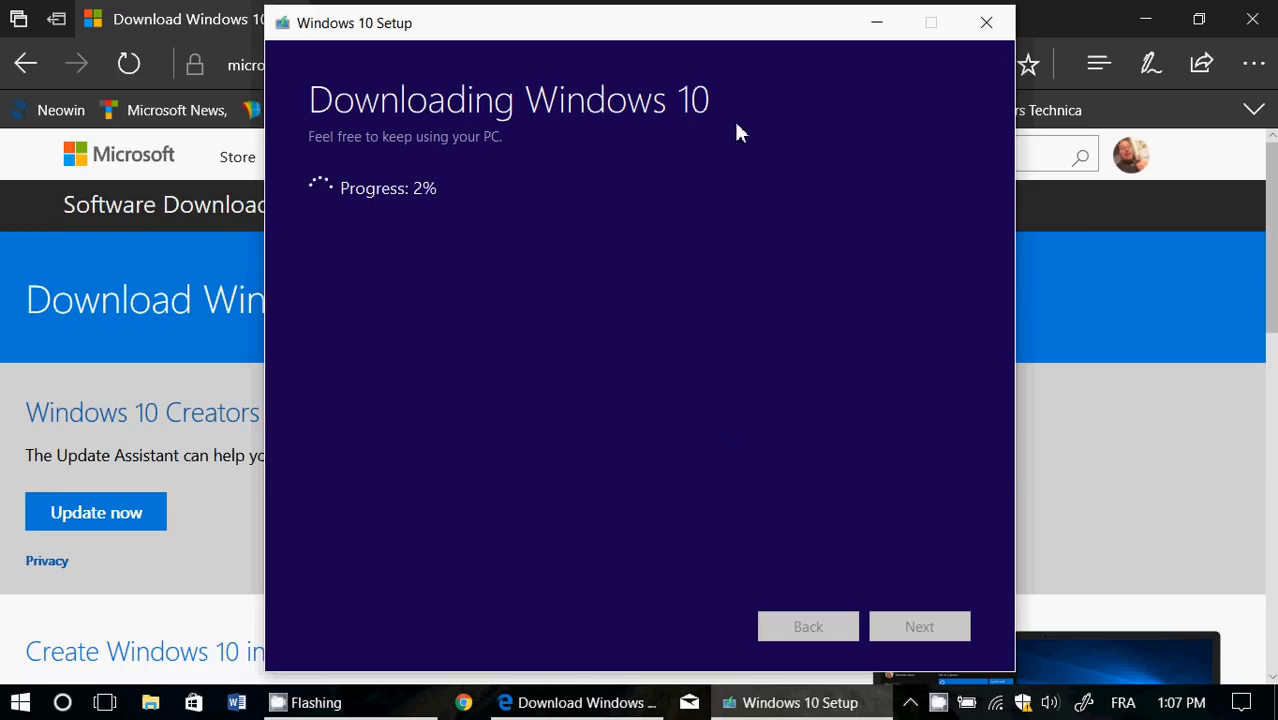
{"action": "mouse_move", "coordinate": [617, 456]}
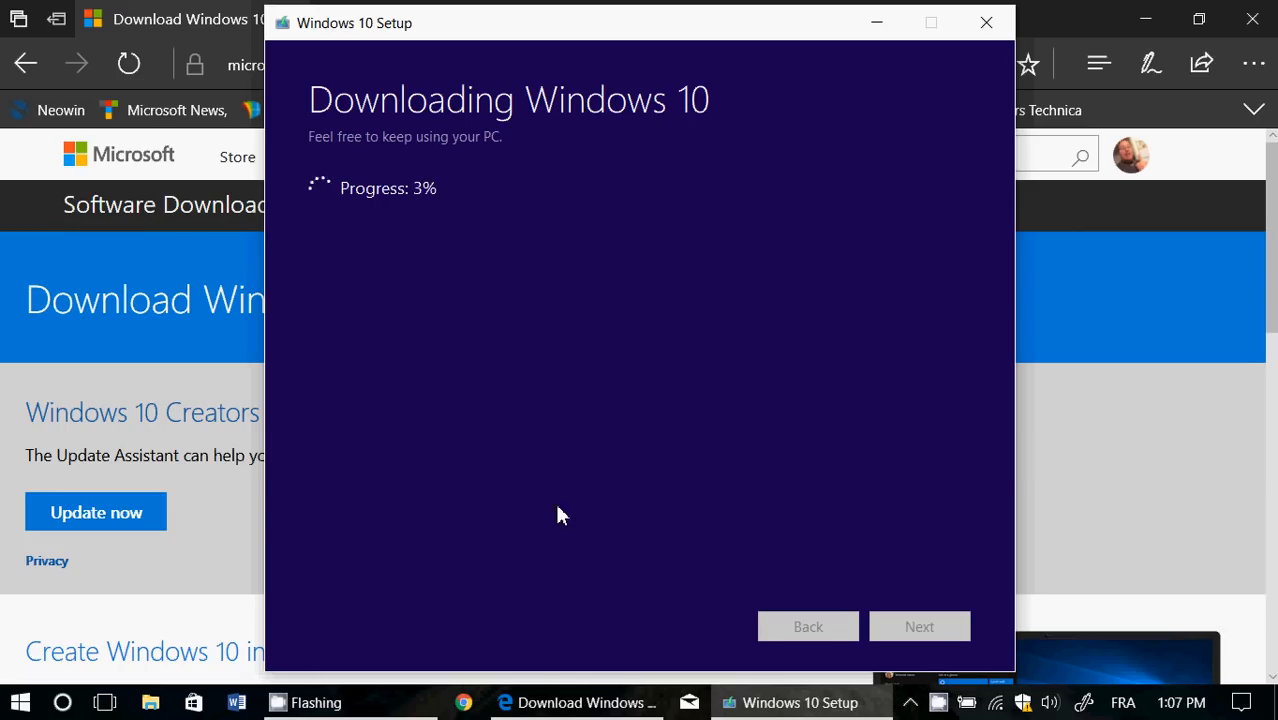
{"action": "mouse_move", "coordinate": [435, 200]}
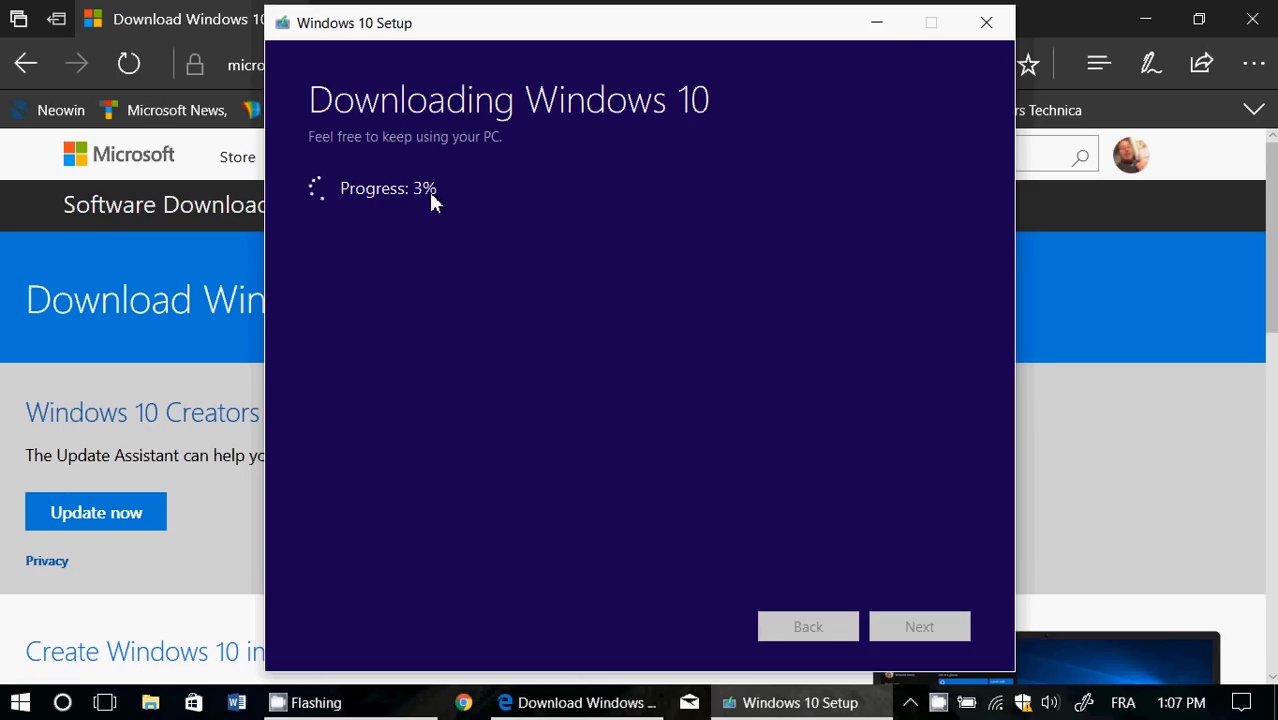
{"action": "mouse_move", "coordinate": [556, 363]}
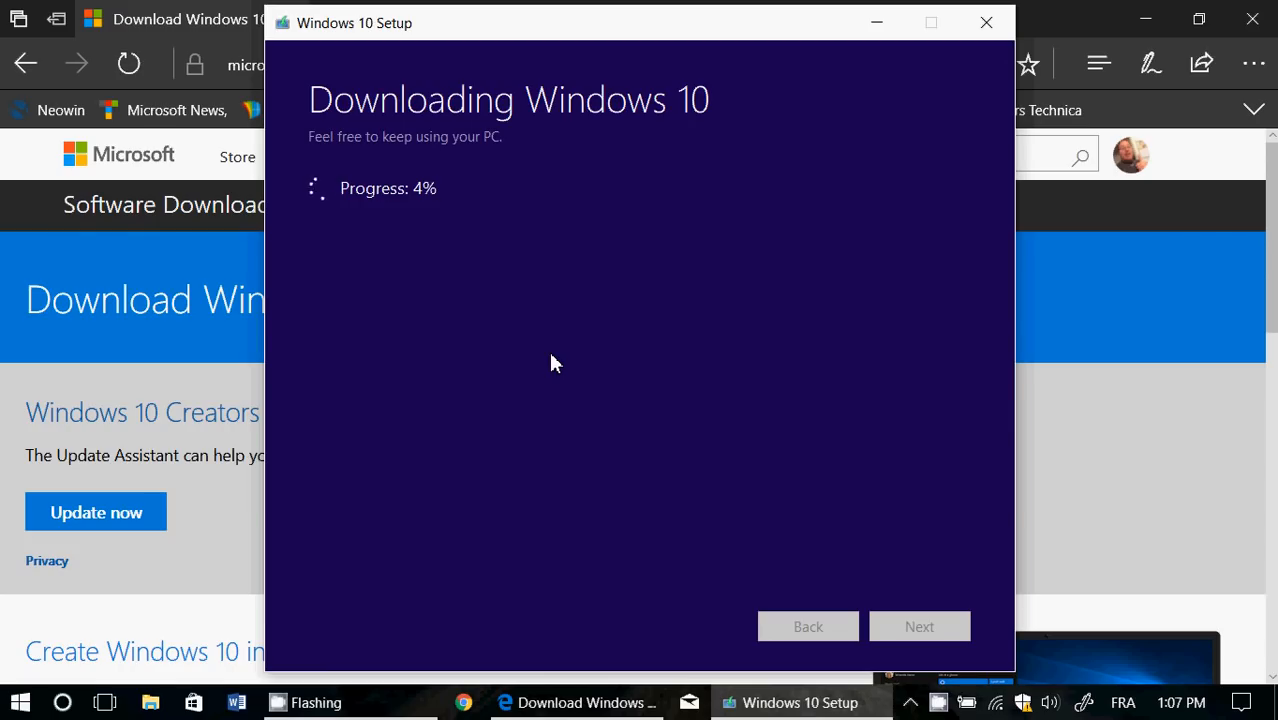
{"action": "mouse_move", "coordinate": [724, 496]}
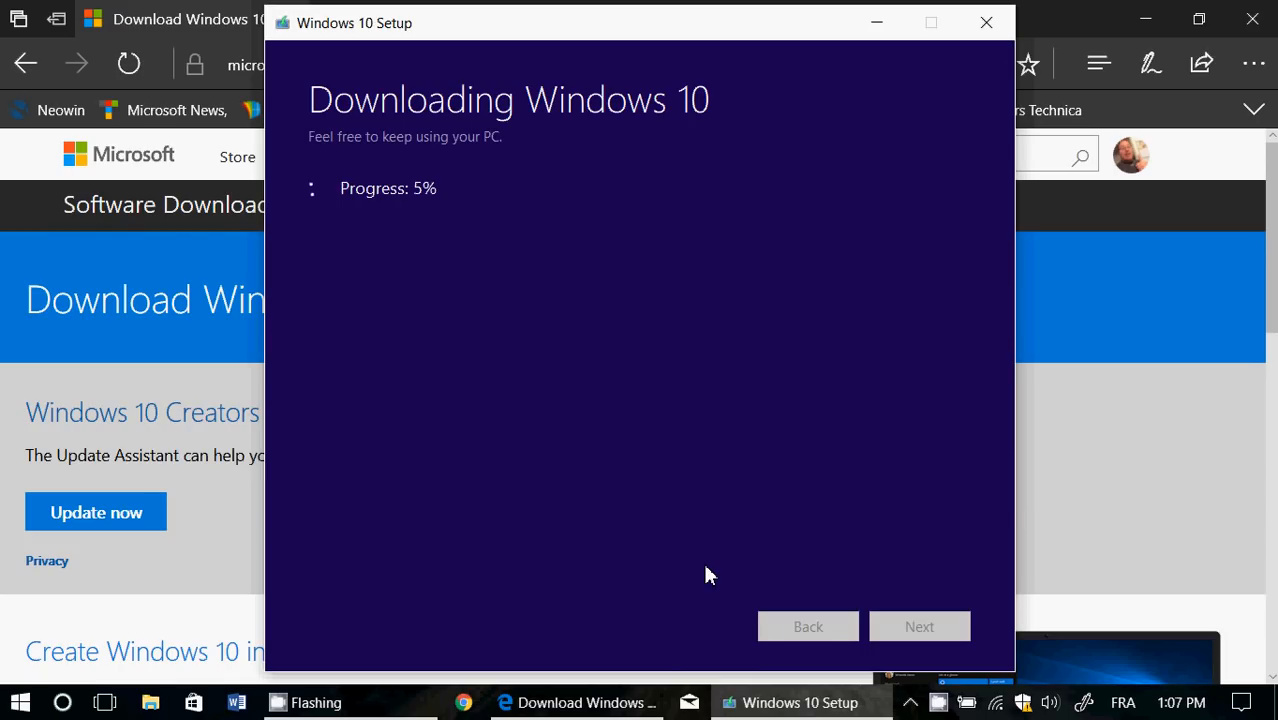
{"action": "mouse_move", "coordinate": [505, 298]}
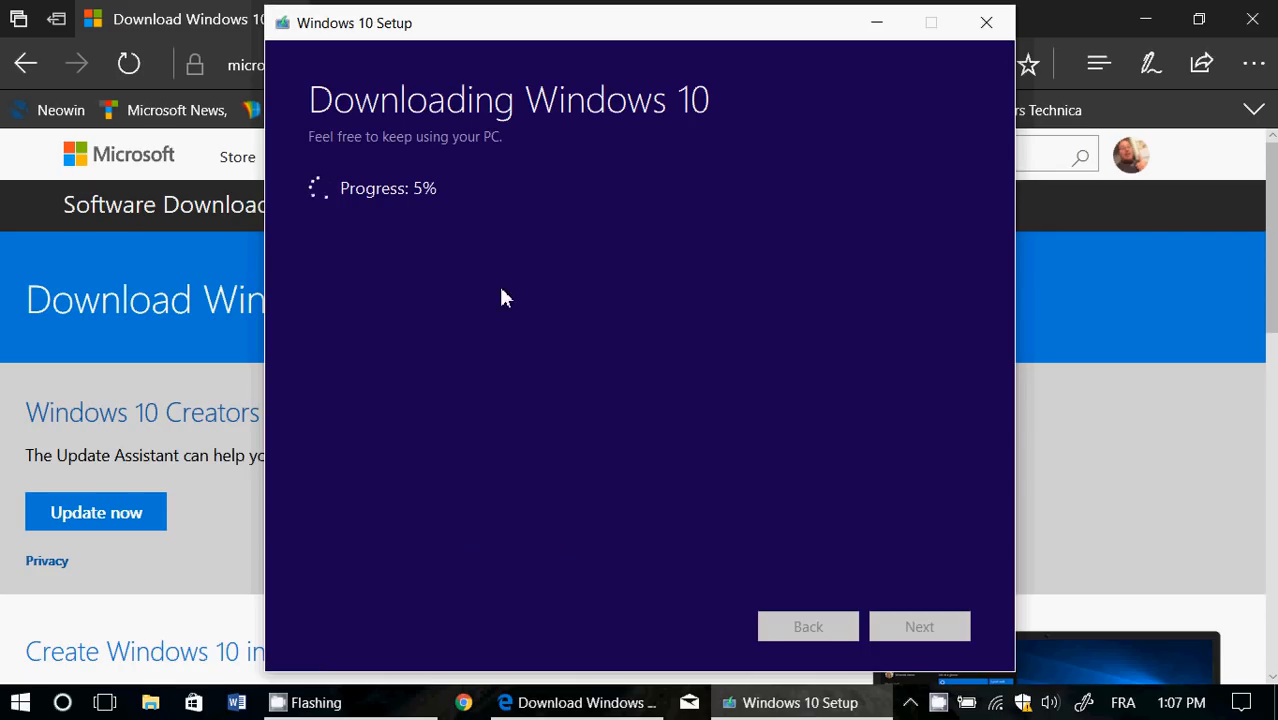
{"action": "mouse_move", "coordinate": [570, 491]}
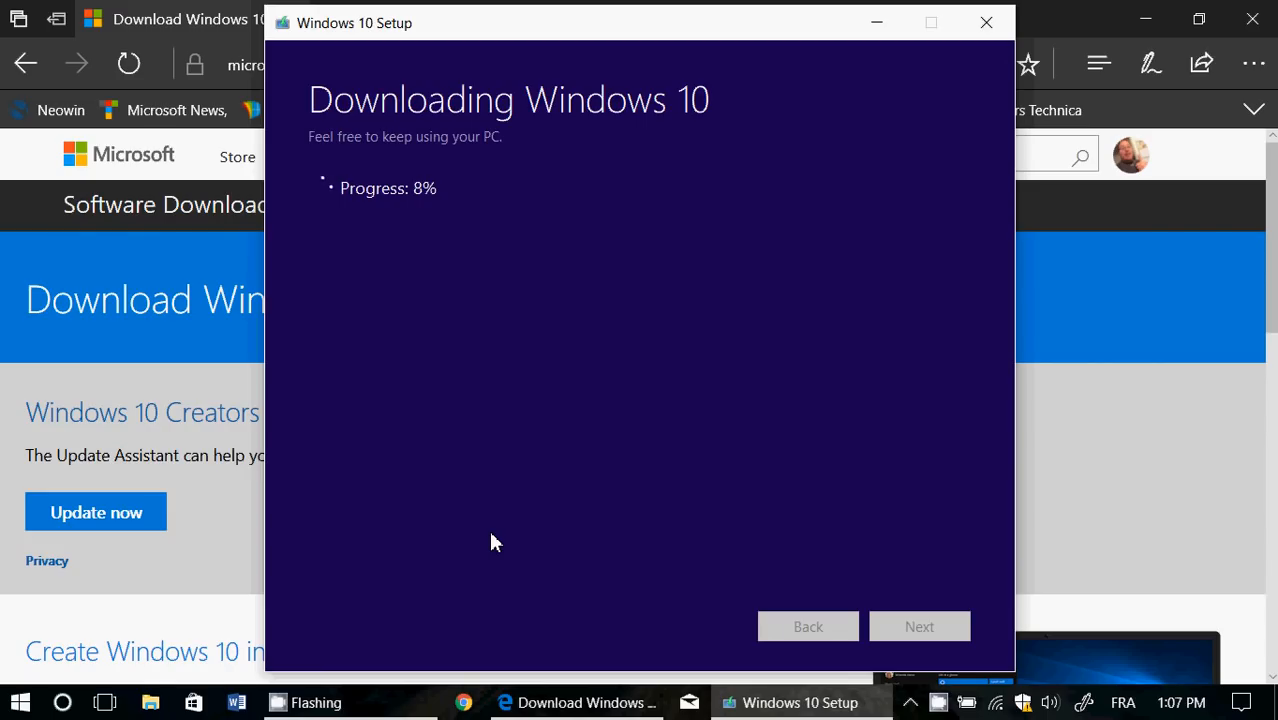
{"action": "mouse_move", "coordinate": [875, 645]}
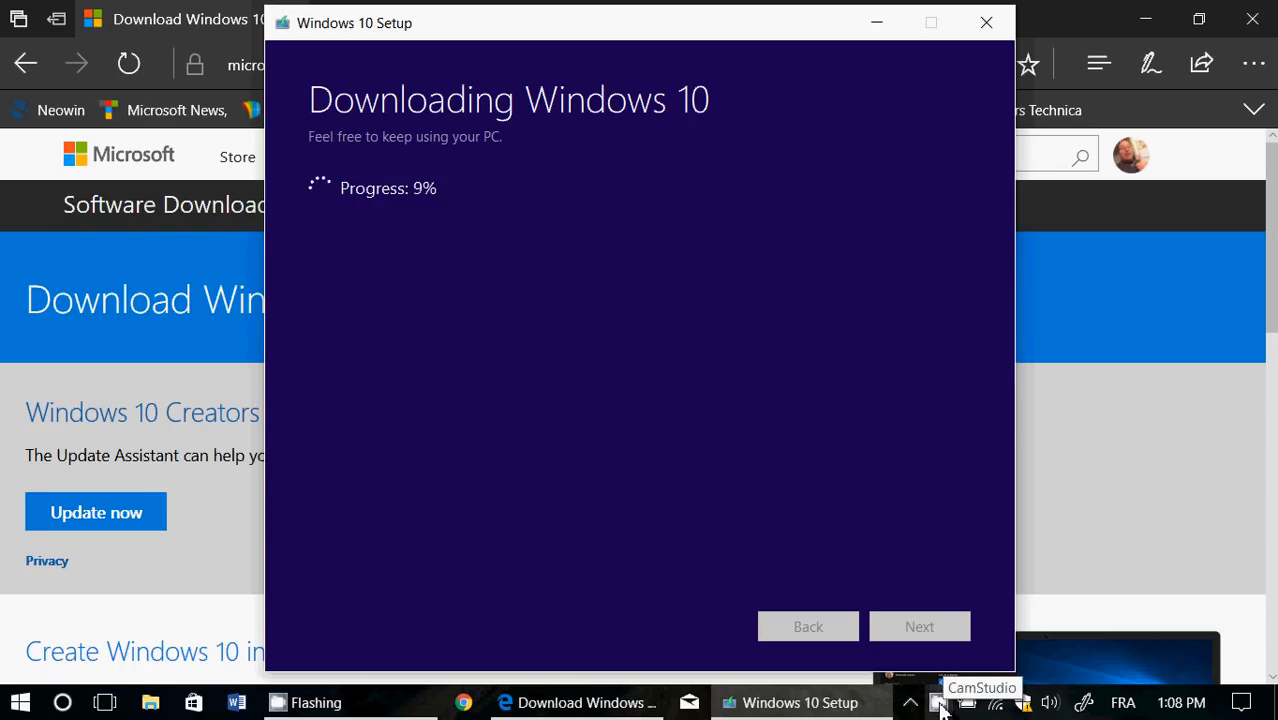
Step: Wait while the Windows 10 download climbs to 9%
{"action": "left_click", "coordinate": [940, 701]}
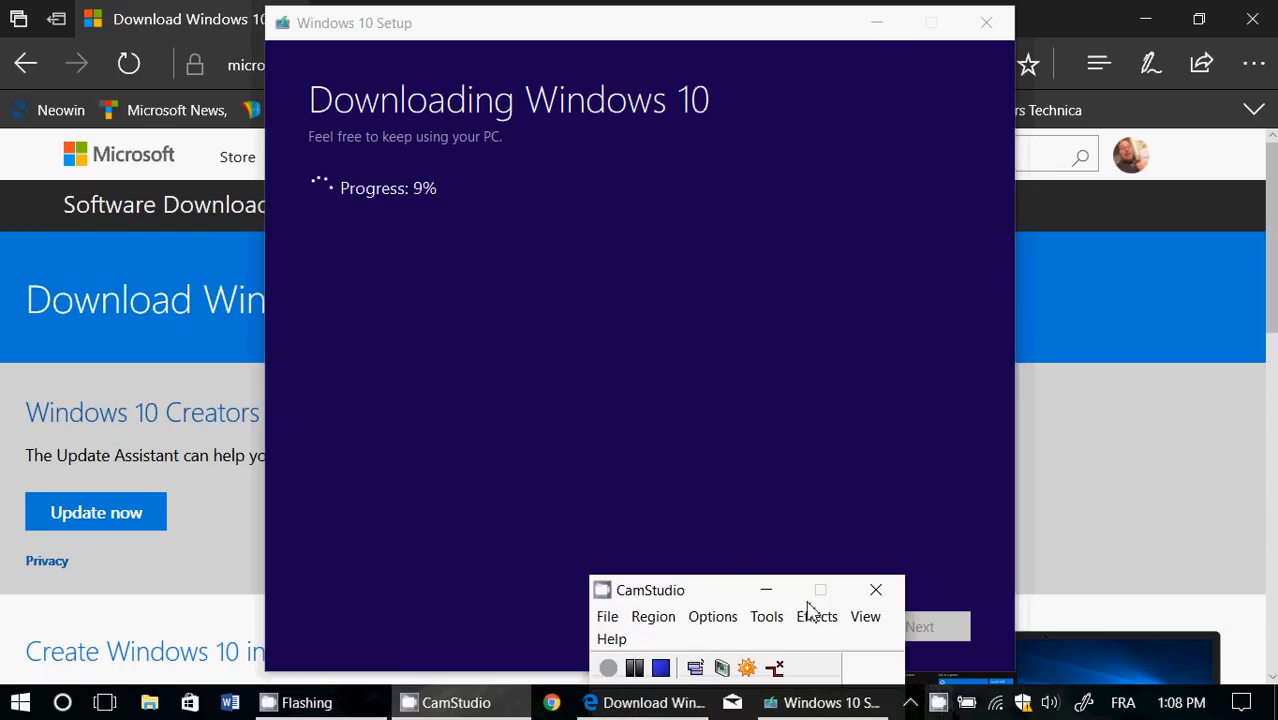